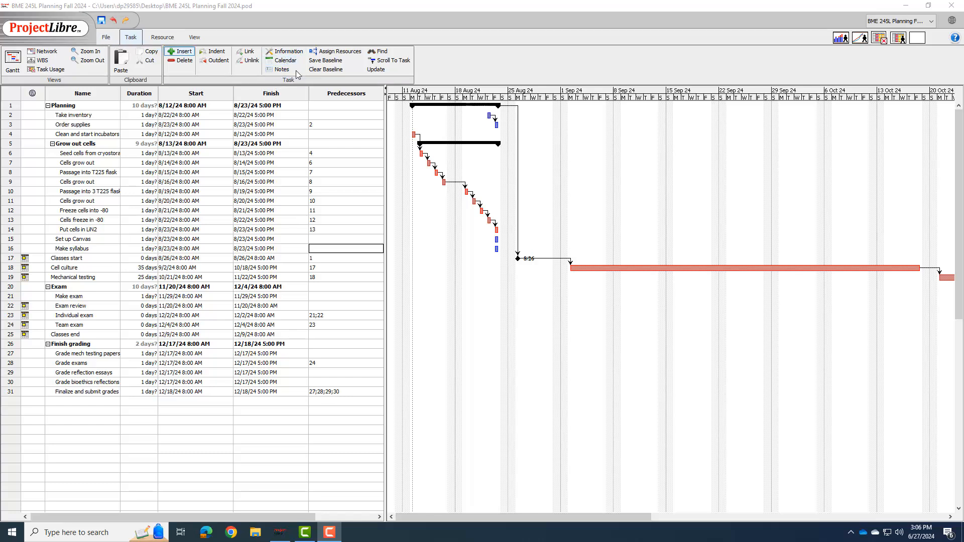
Step: Bring up the Standard calendar's working-time editor, showing 8:00–12:00 and 13:00–17:00 hours
left_click(104, 37)
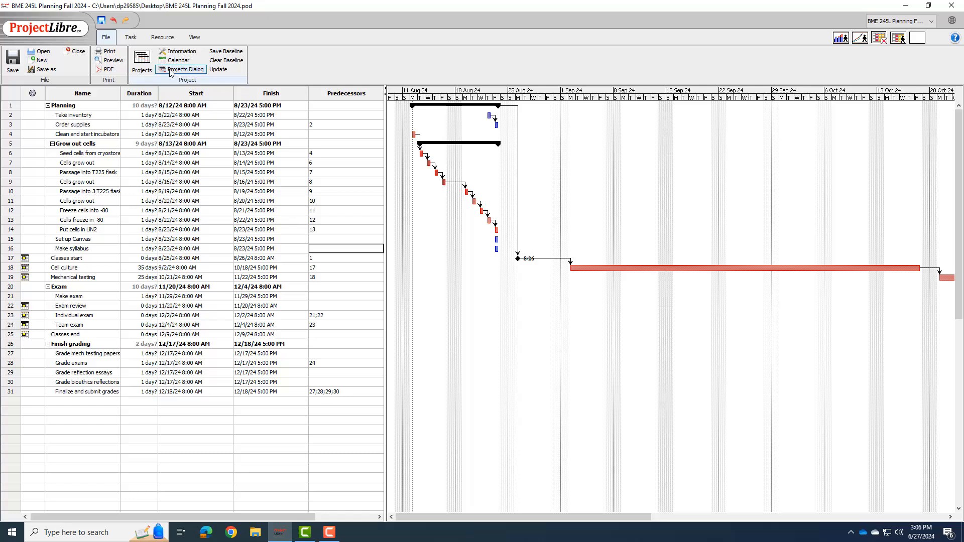
left_click(131, 37)
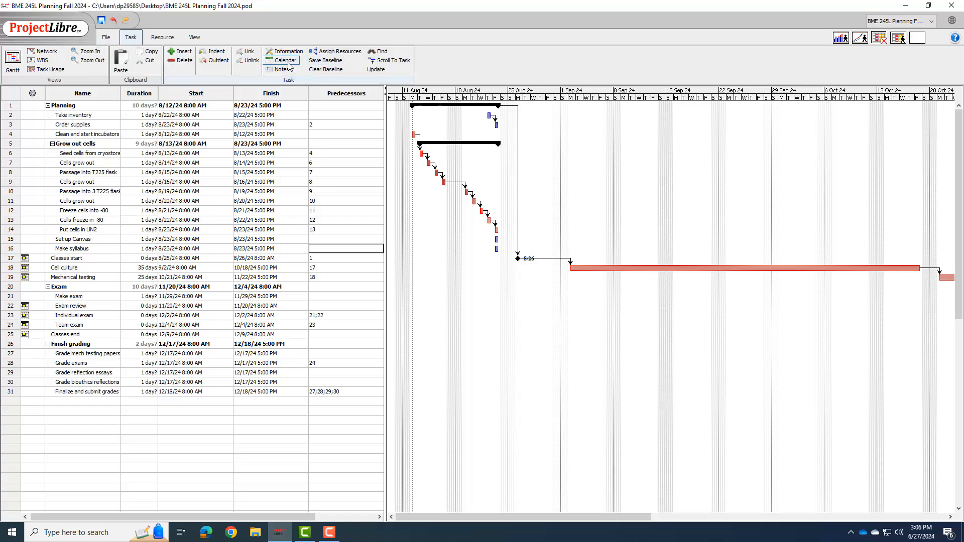
left_click(285, 60)
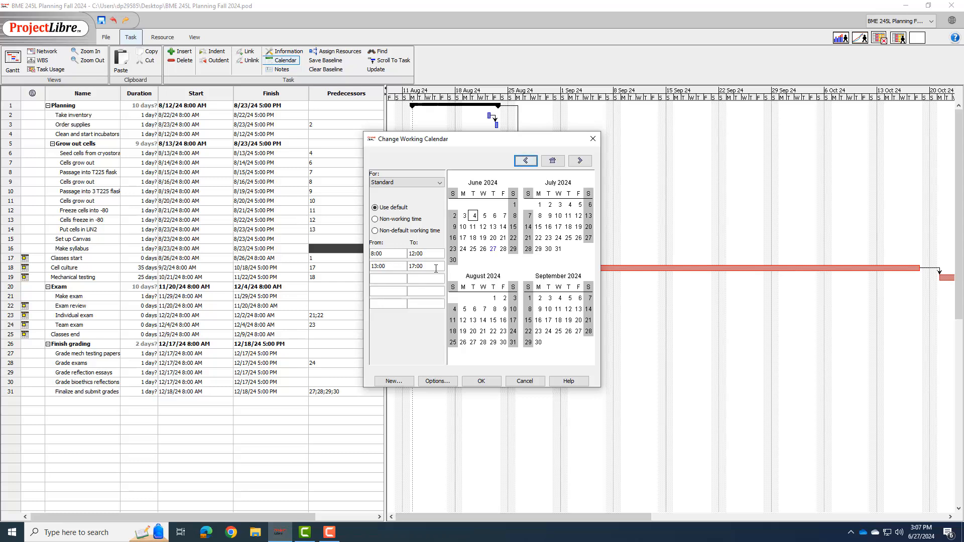
mouse_move(492, 215)
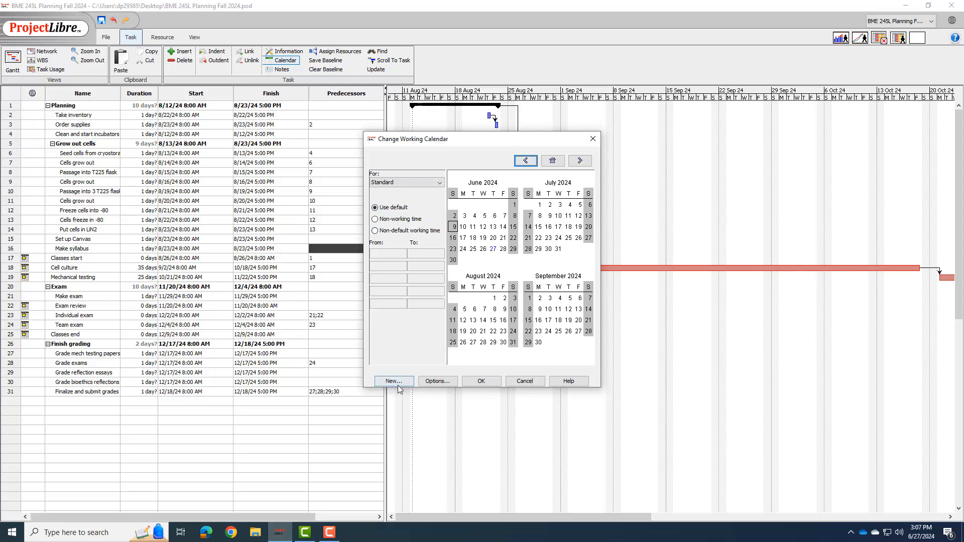
Step: Copy the Standard calendar into a new base calendar named 'My calendar' and load it
left_click(394, 381)
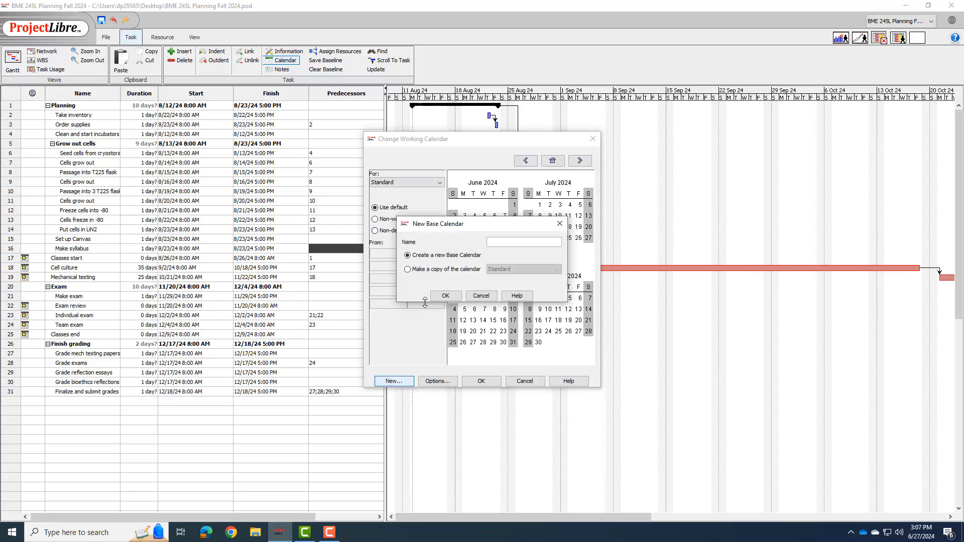
left_click(407, 269)
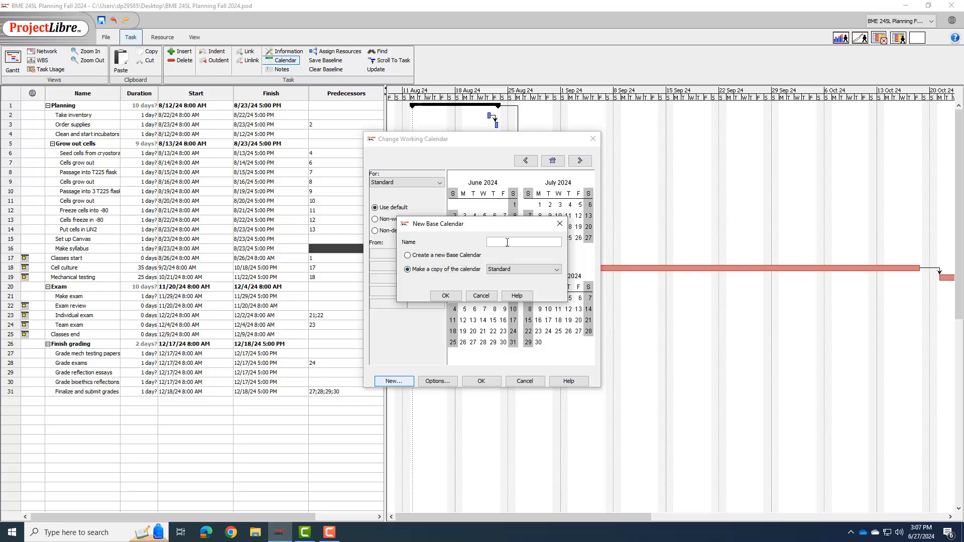
type("My calendar")
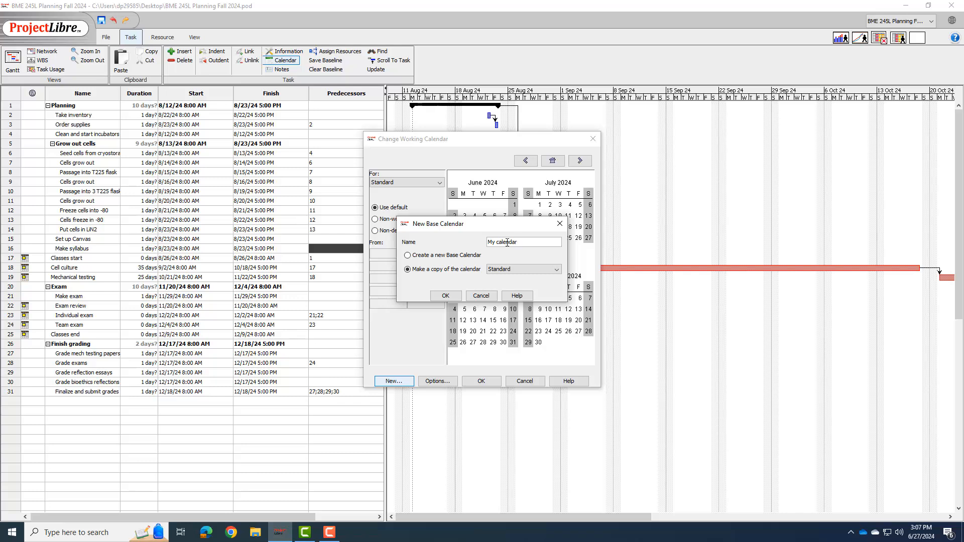
left_click(446, 295)
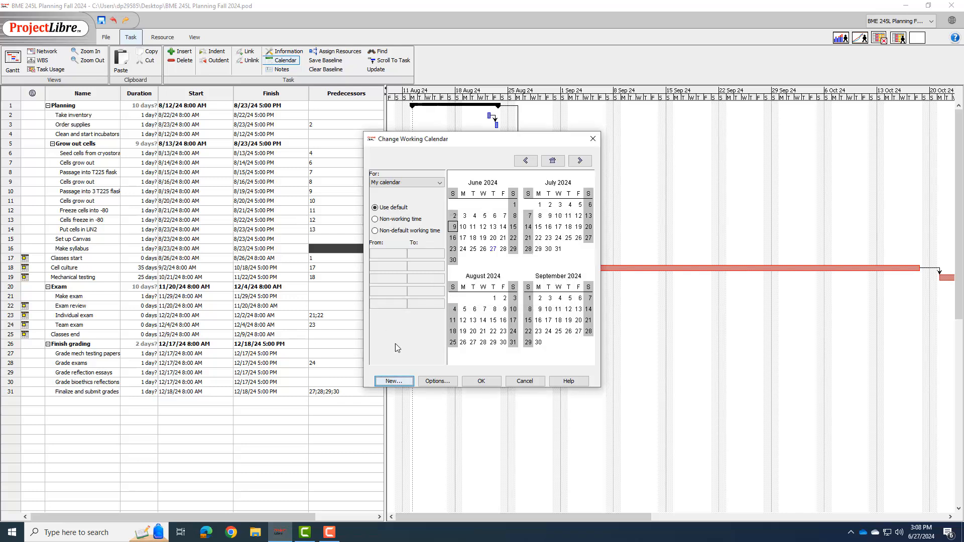
left_click(437, 381)
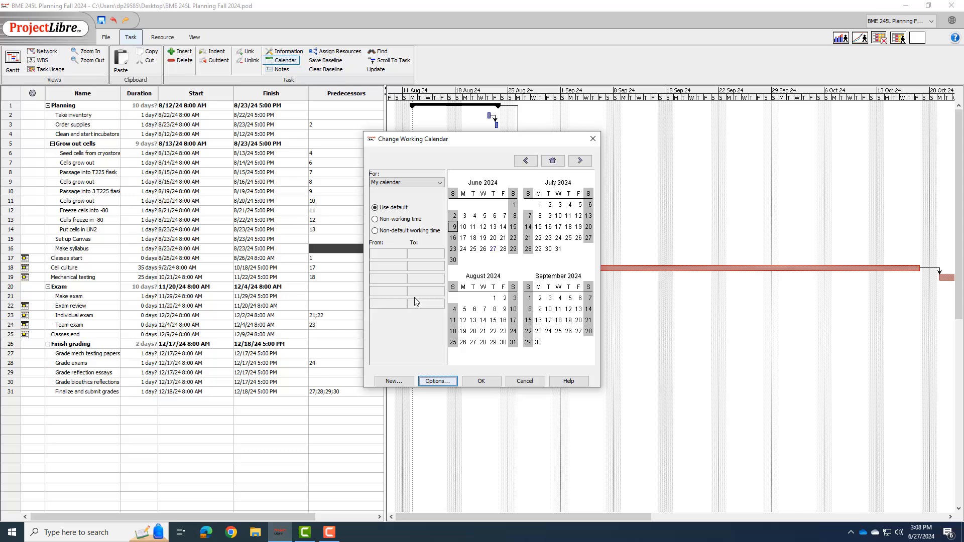
mouse_move(437, 242)
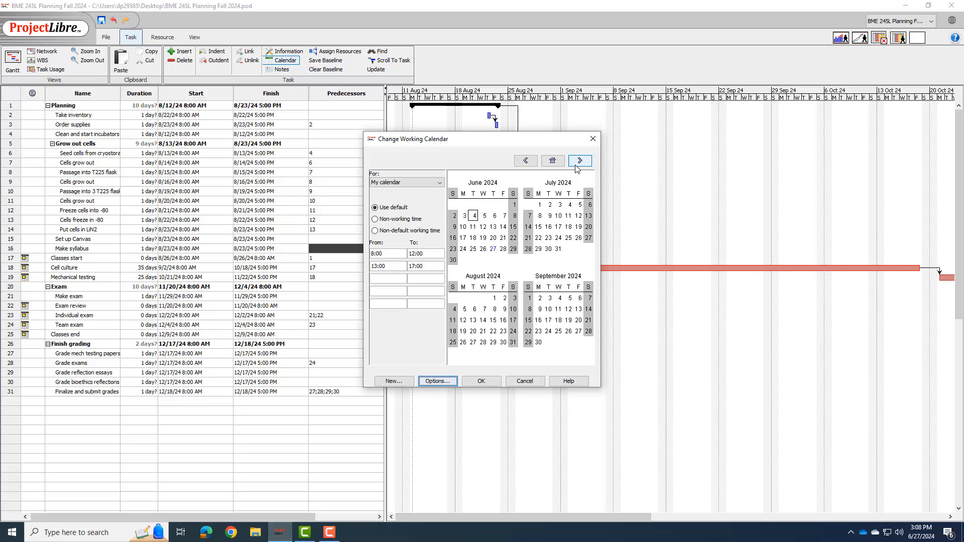
Step: Mark Nov 28–29 non-working and give Saturdays Dec 7 and 14 normal working hours
left_click(580, 161)
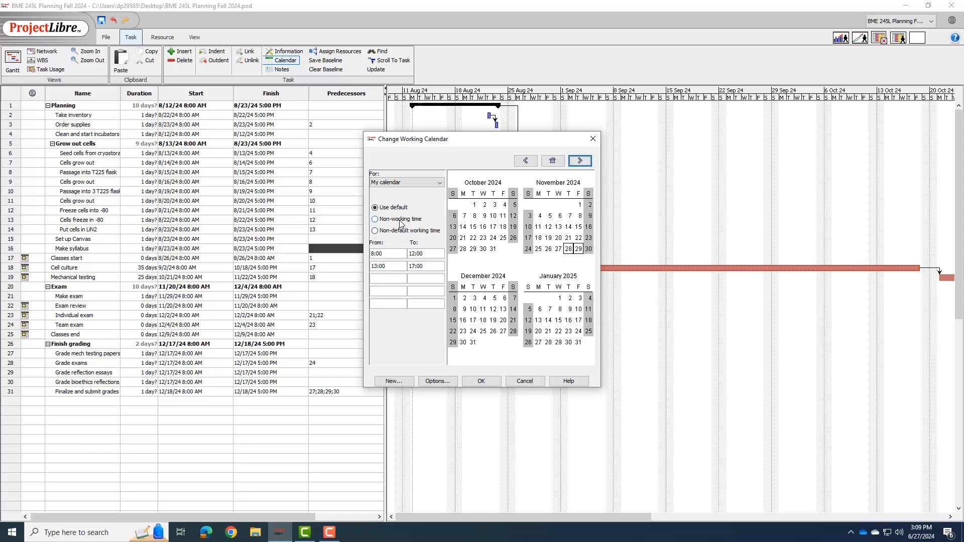
left_click(374, 219)
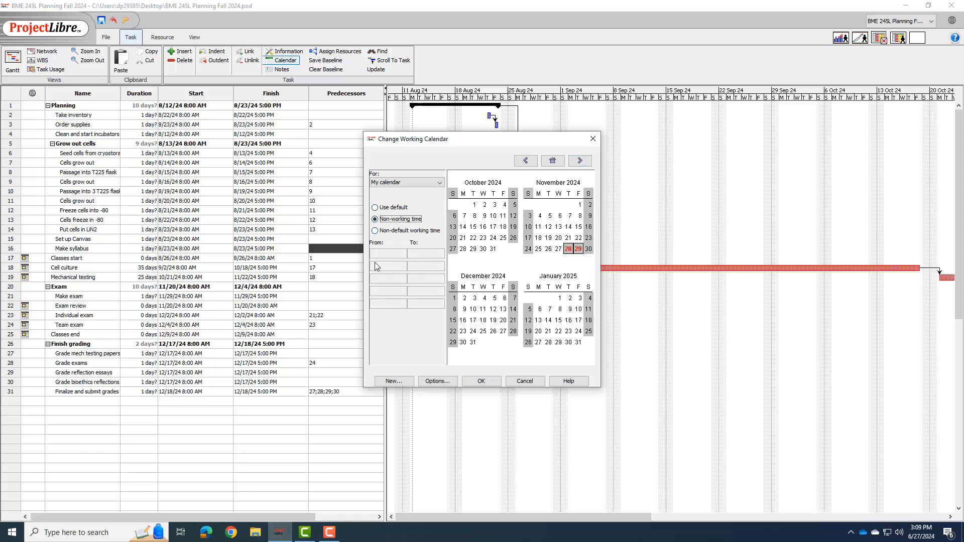
mouse_move(552, 259)
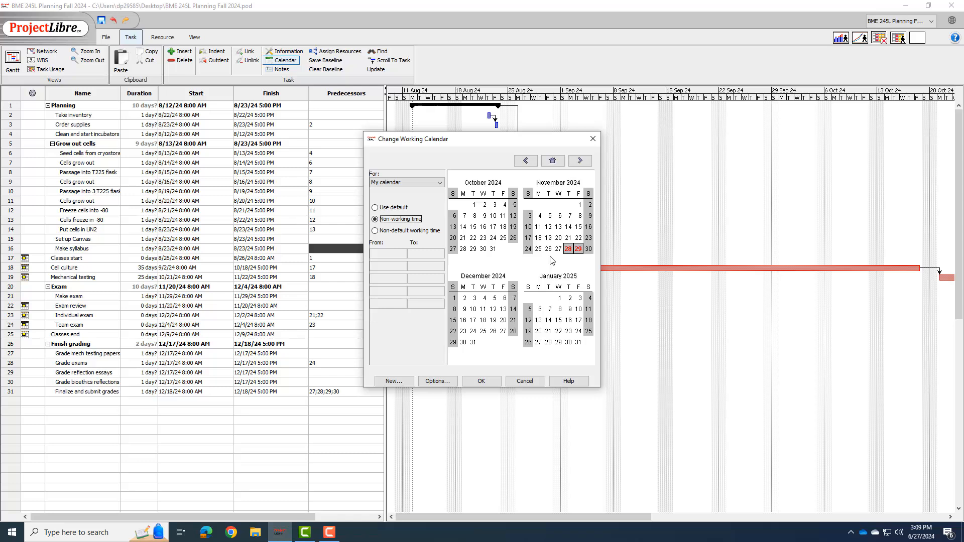
left_click(374, 207)
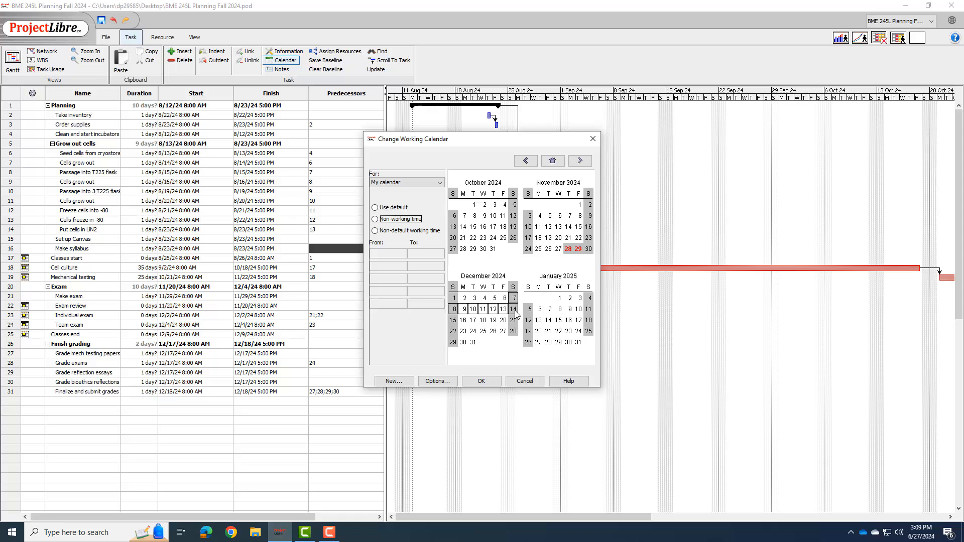
left_click(374, 207)
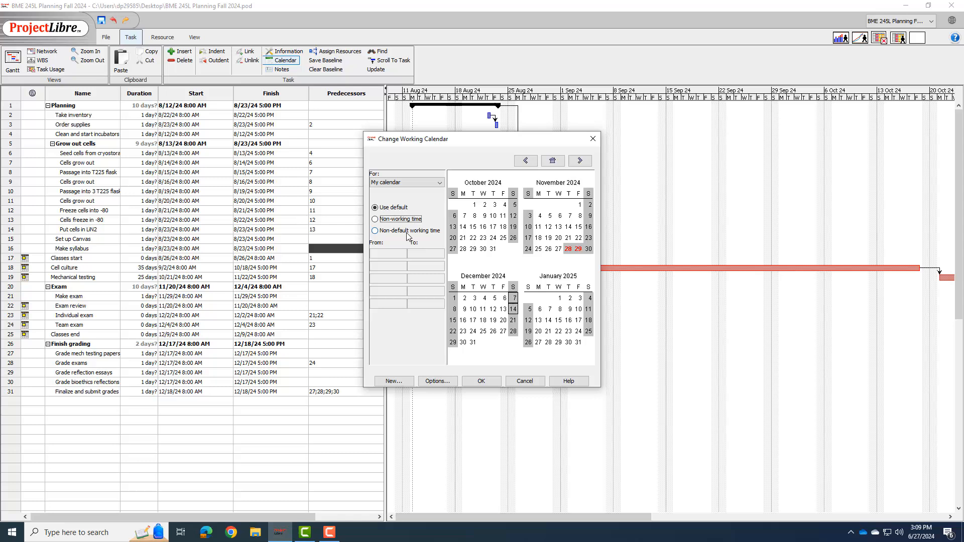
left_click(375, 230)
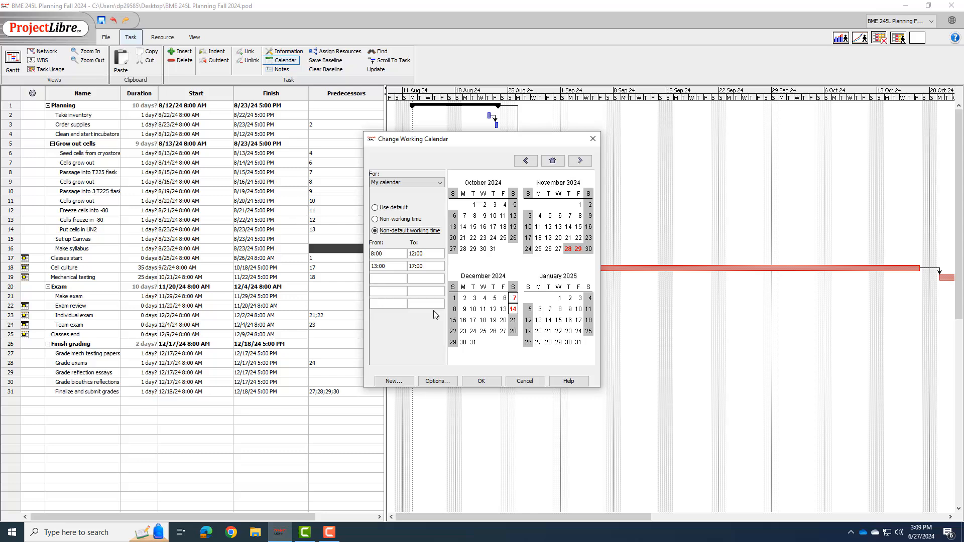
mouse_move(494, 292)
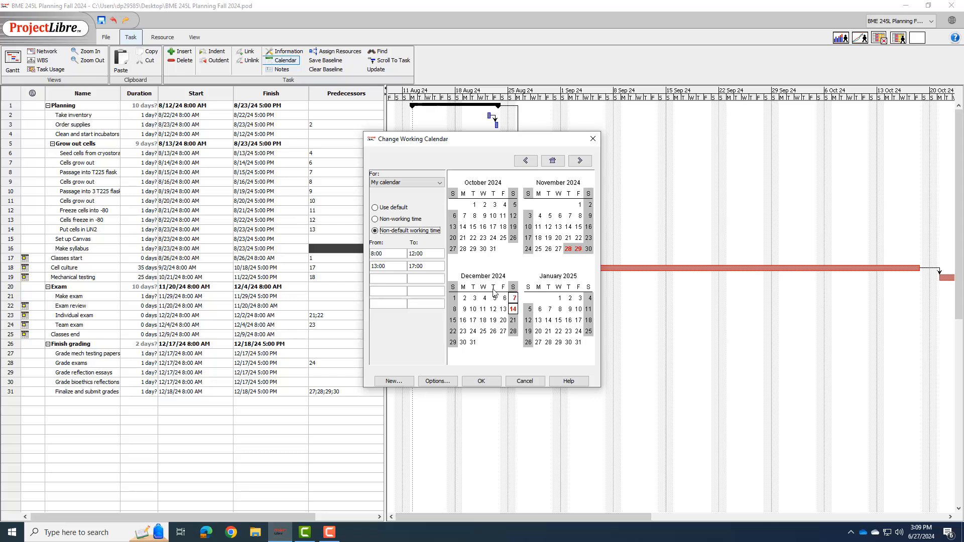
mouse_move(510, 377)
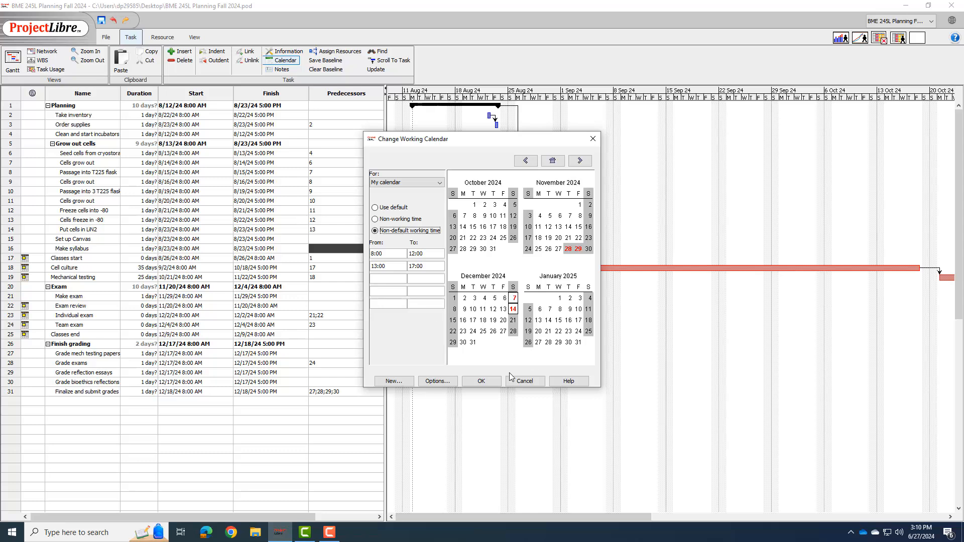
Step: Confirm the My calendar edits with OK and return to the Gantt chart
left_click(481, 381)
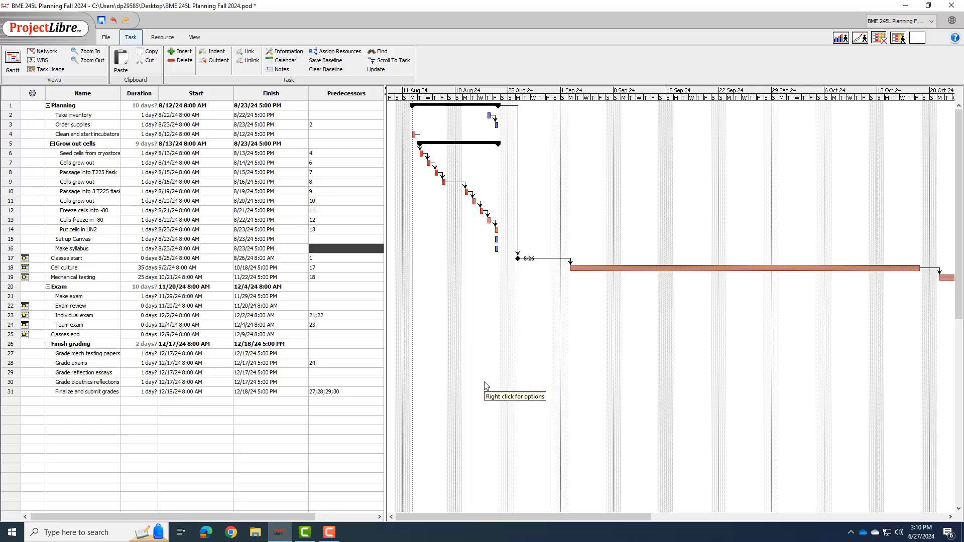
mouse_move(486, 385)
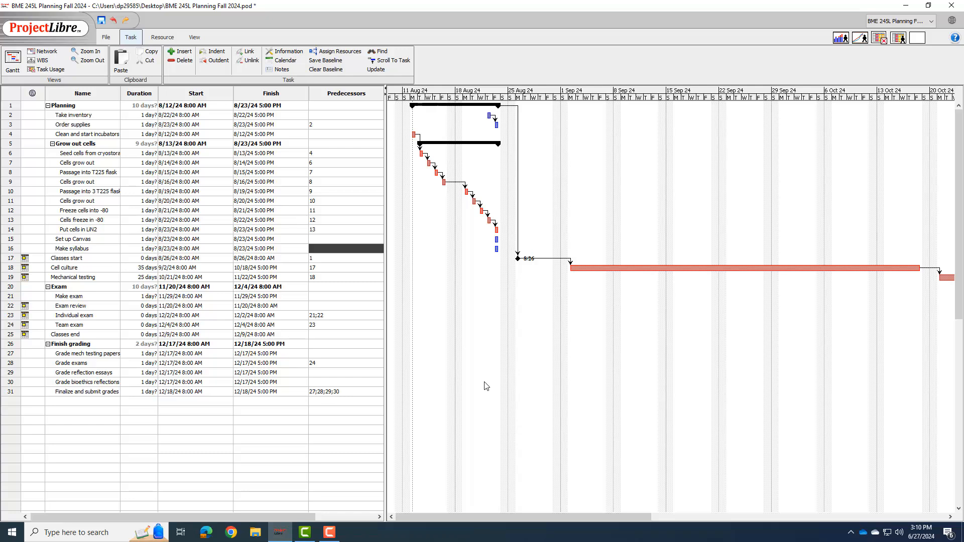
mouse_move(473, 388)
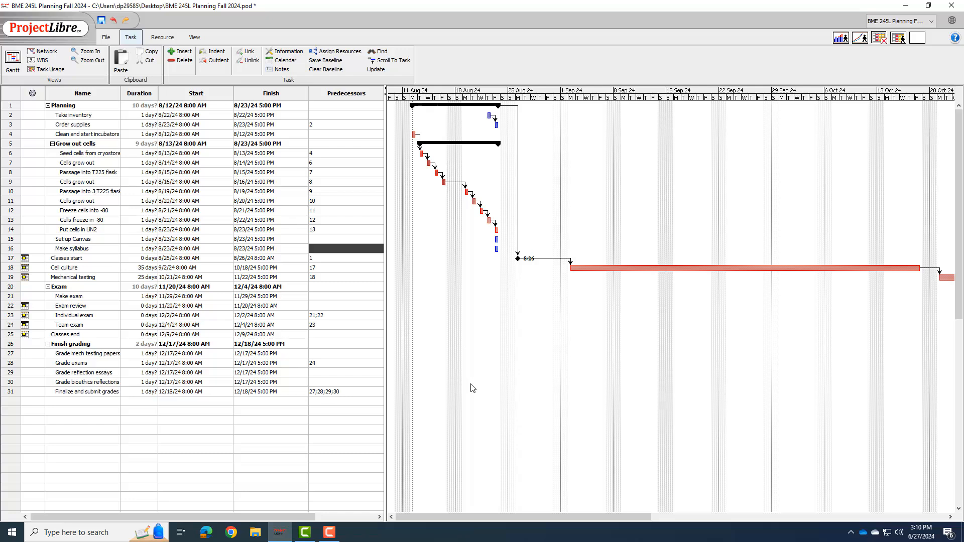
mouse_move(365, 386)
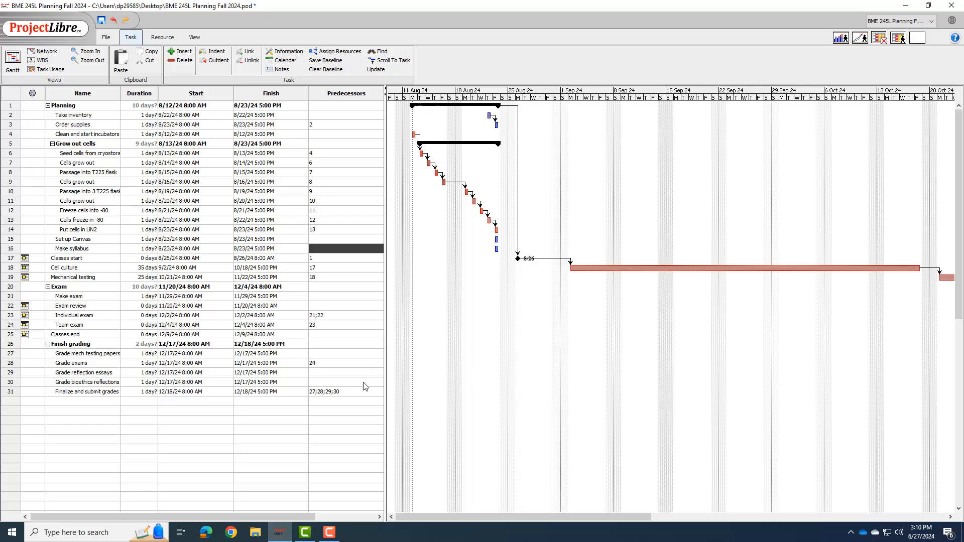
mouse_move(115, 363)
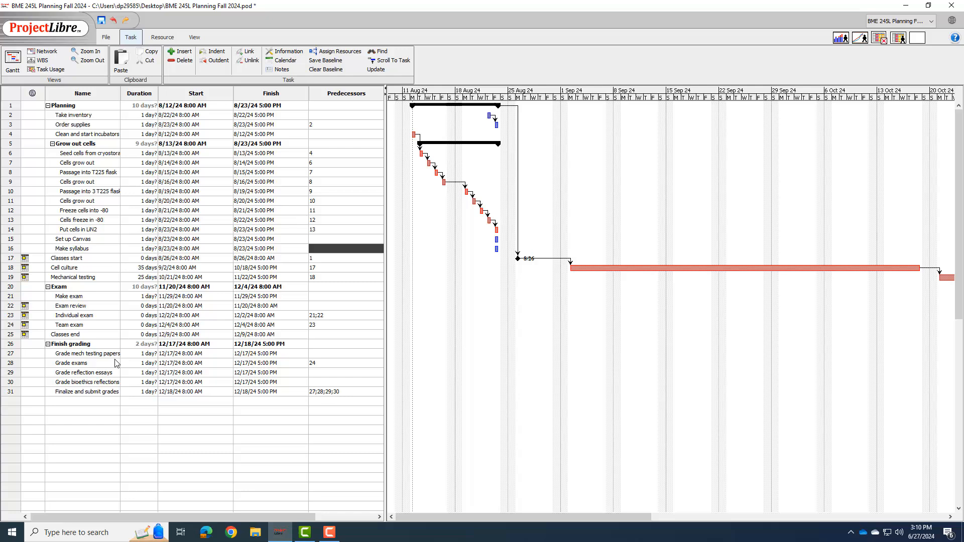
mouse_move(132, 360)
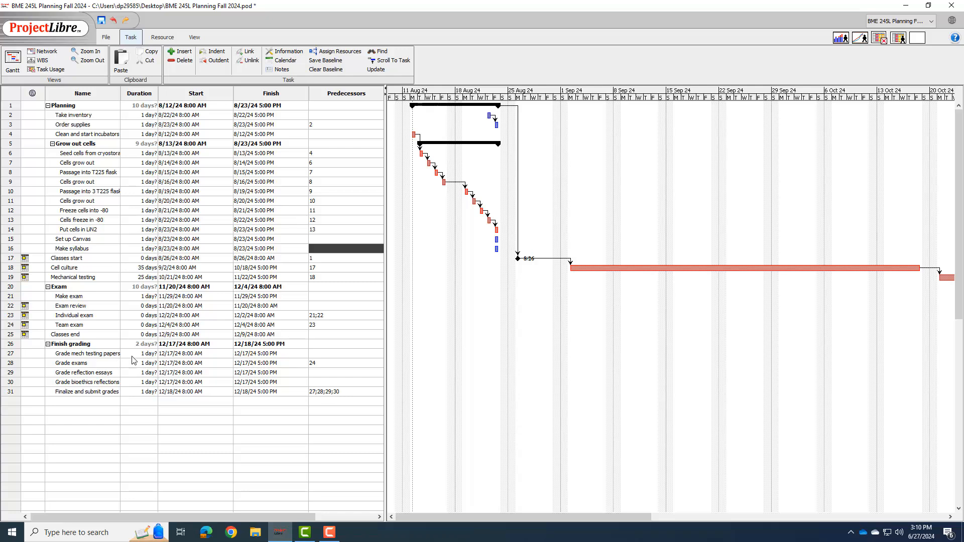
Step: Set grading durations: mech testing papers 5, reflections 0.75 each, finalize grades 0.5 days
left_click(147, 353)
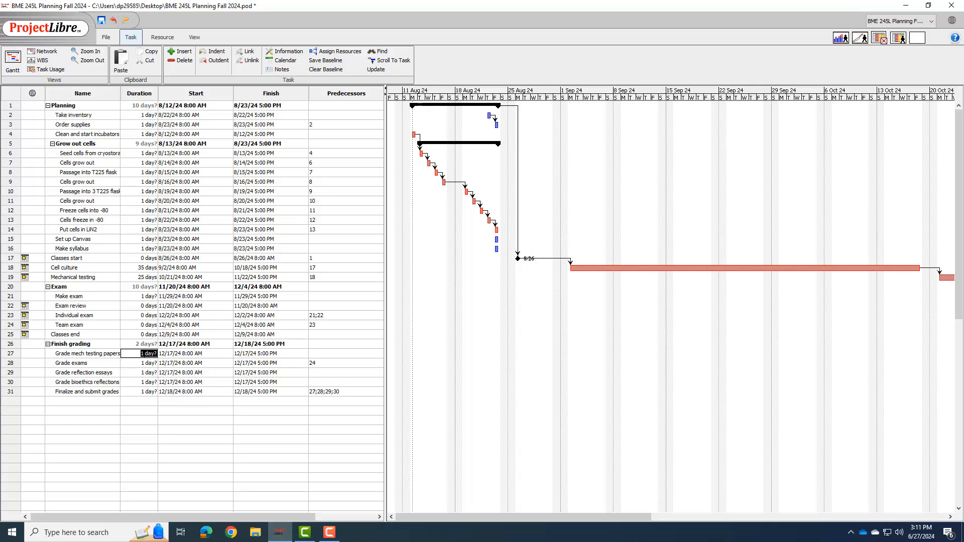
type("5")
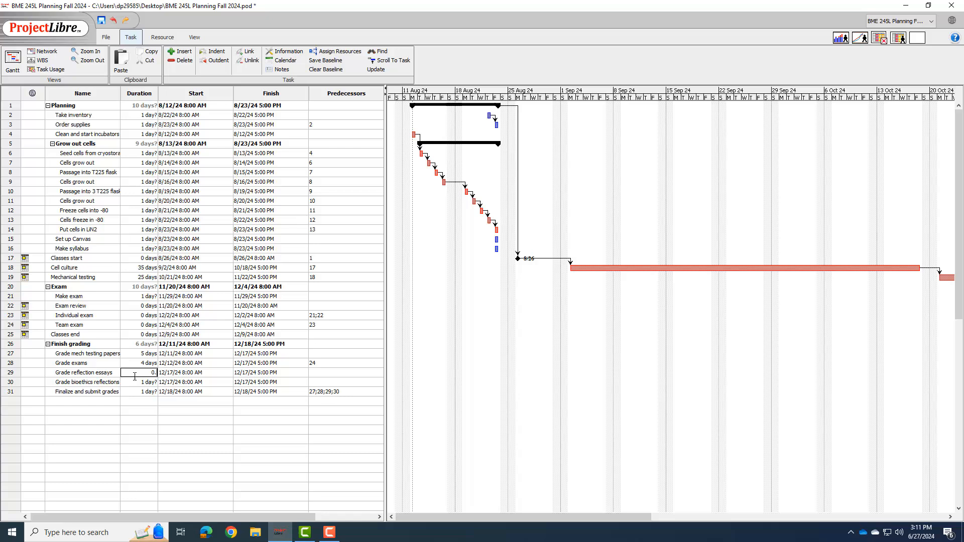
type("0.75 days")
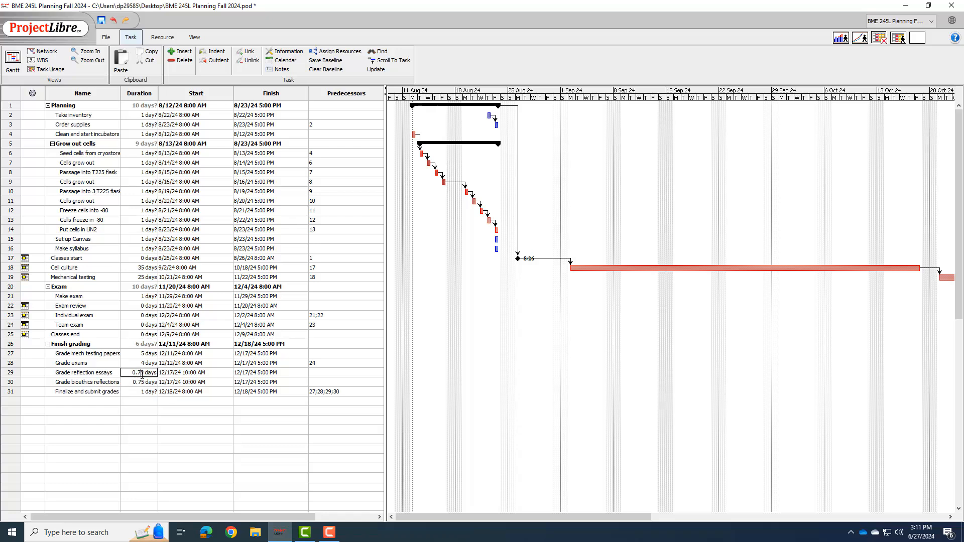
left_click(143, 391)
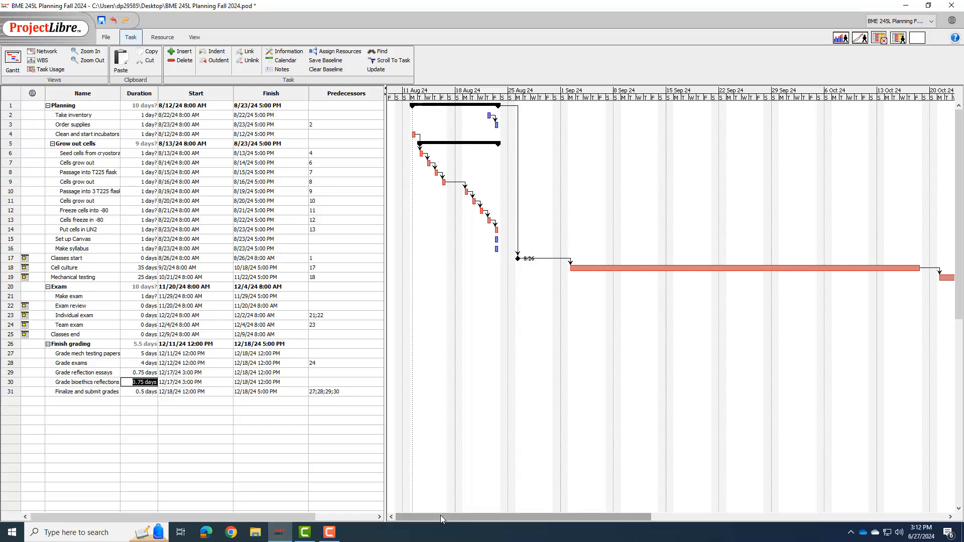
scroll("right", 3)
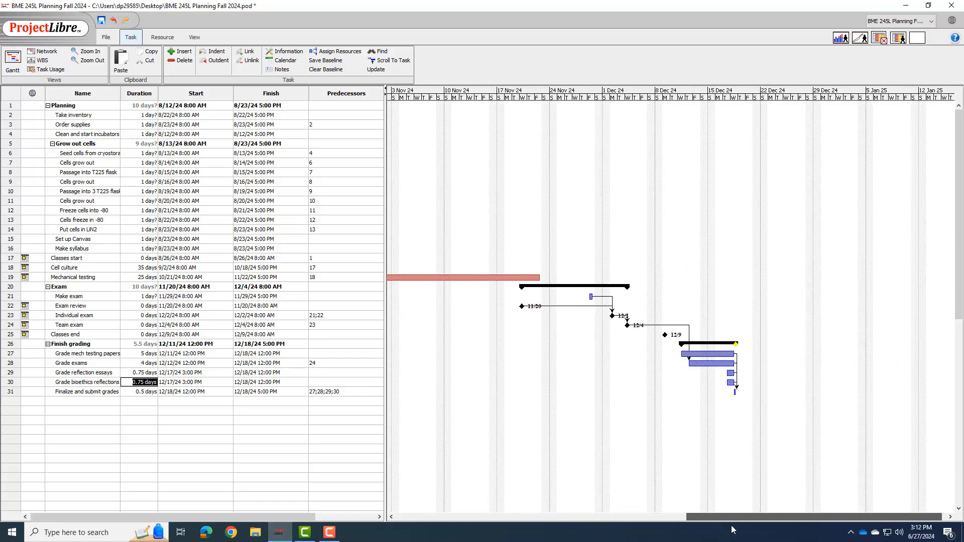
mouse_move(678, 351)
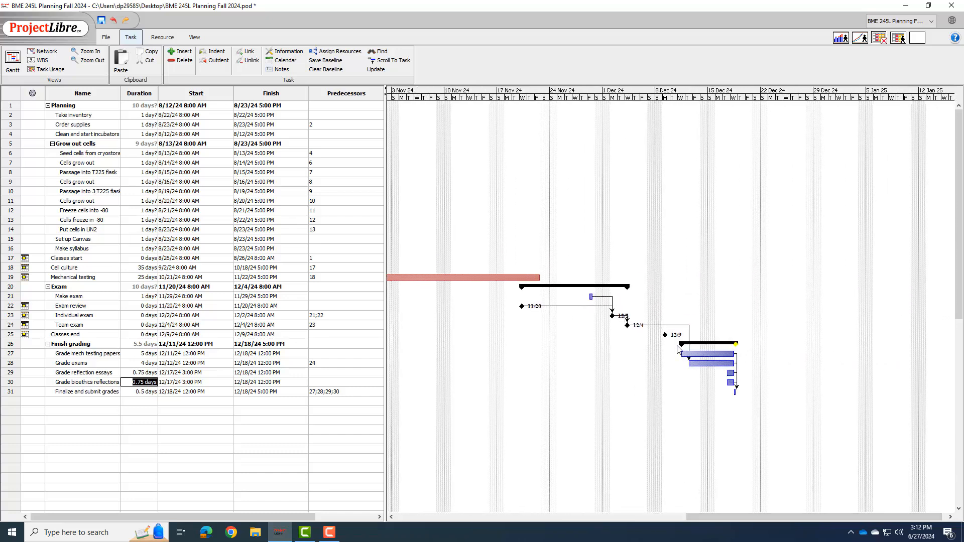
mouse_move(518, 411)
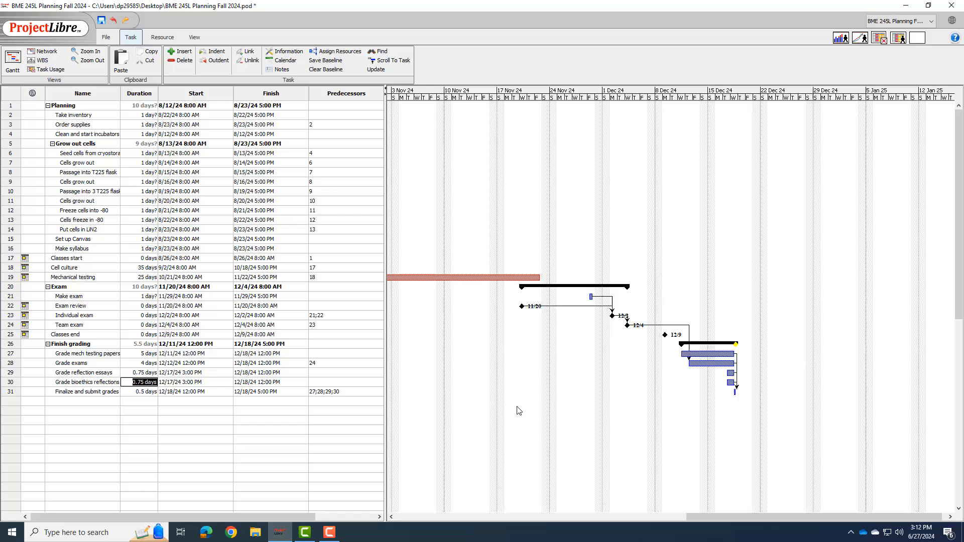
mouse_move(693, 375)
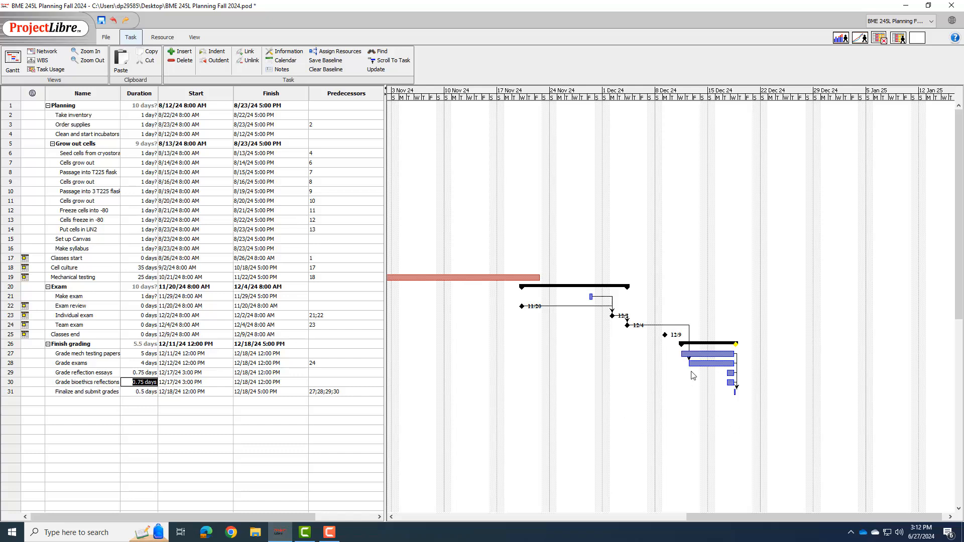
mouse_move(733, 396)
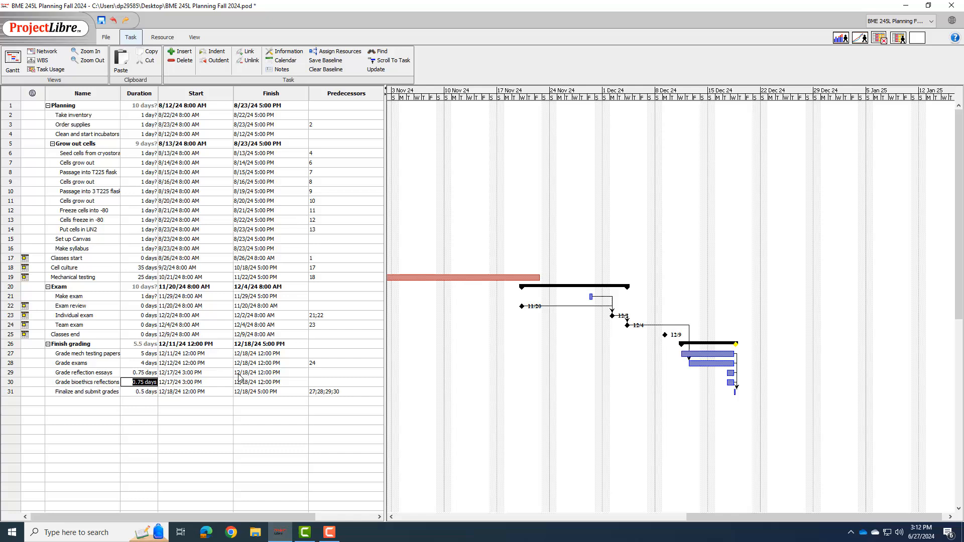
mouse_move(168, 363)
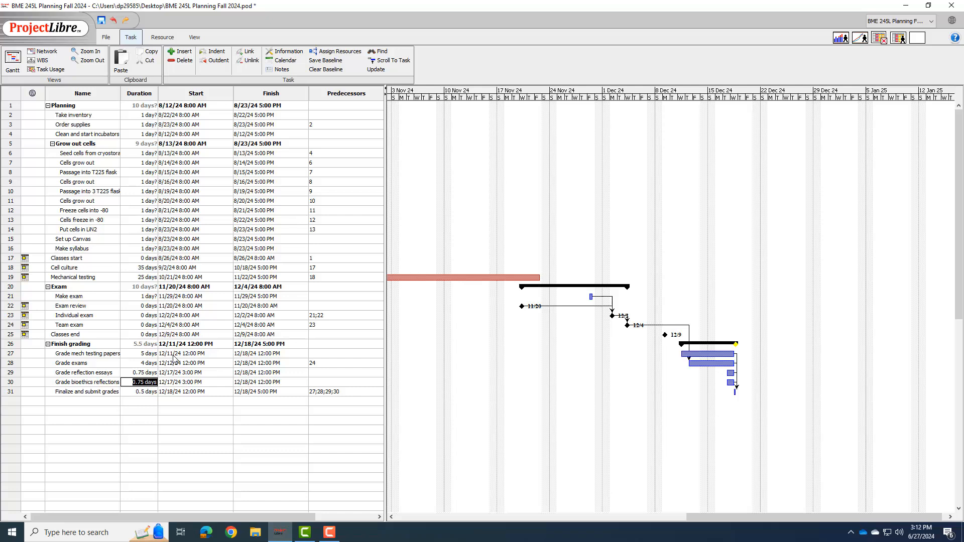
mouse_move(722, 389)
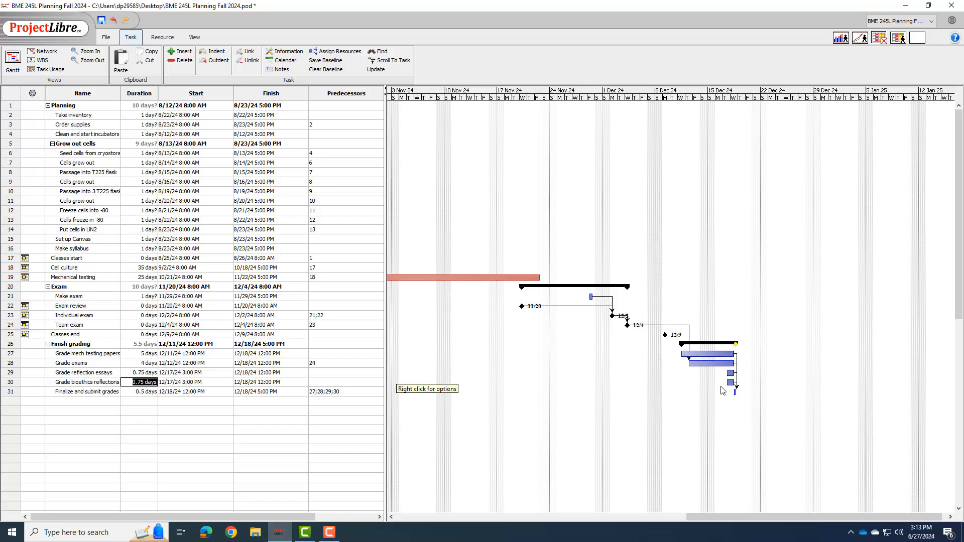
mouse_move(153, 370)
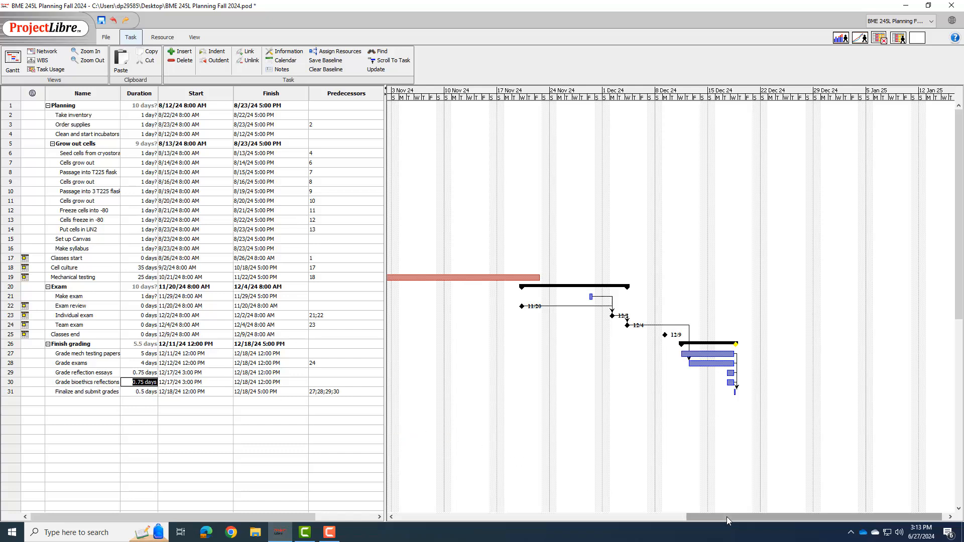
scroll("left", 3)
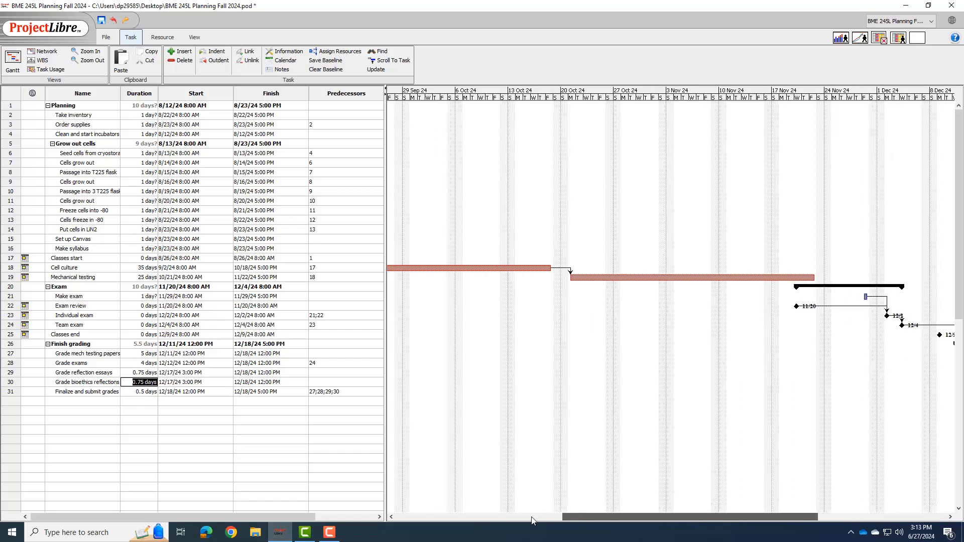
scroll("left", 3)
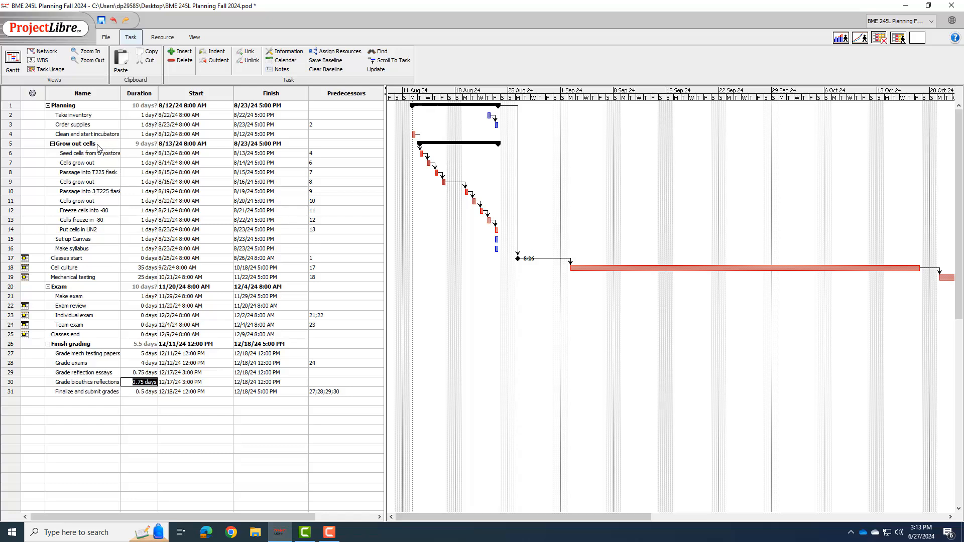
mouse_move(103, 184)
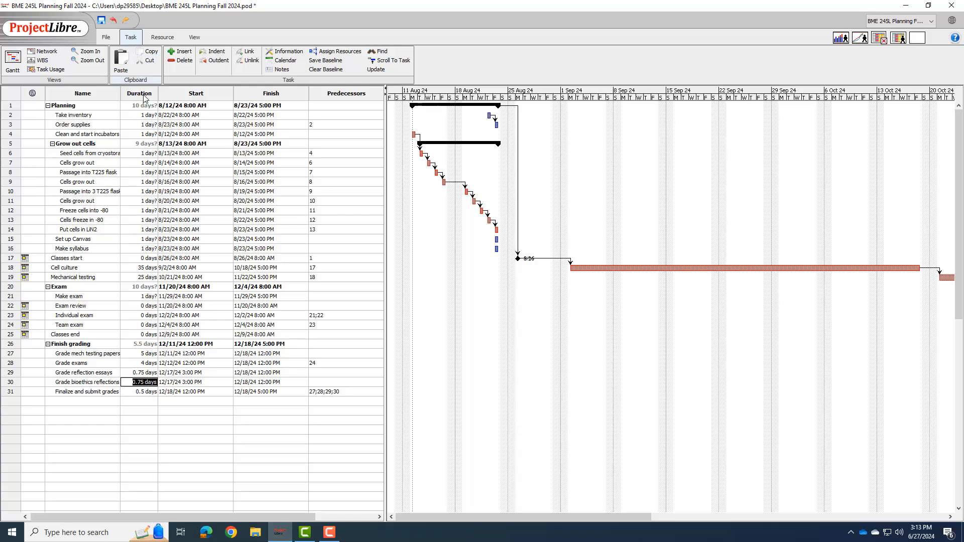
Step: Make Take inventory and Order supplies each 0.25-day tasks on 8/23/24
left_click(140, 115)
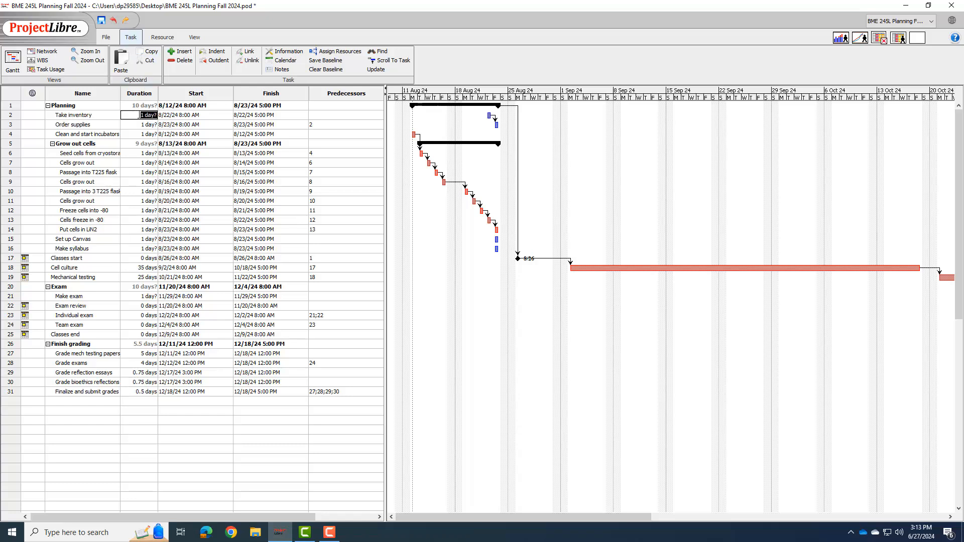
type("0.25")
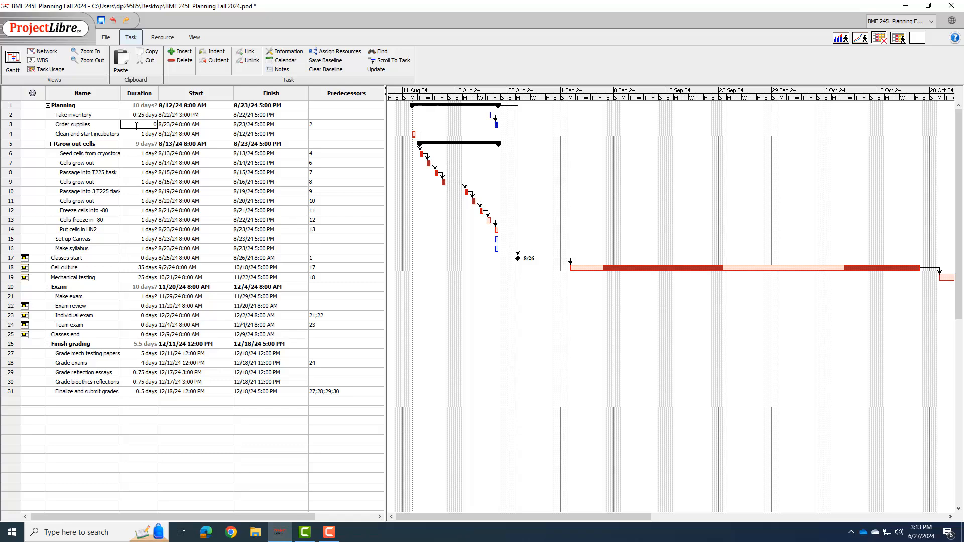
type("0.25 days")
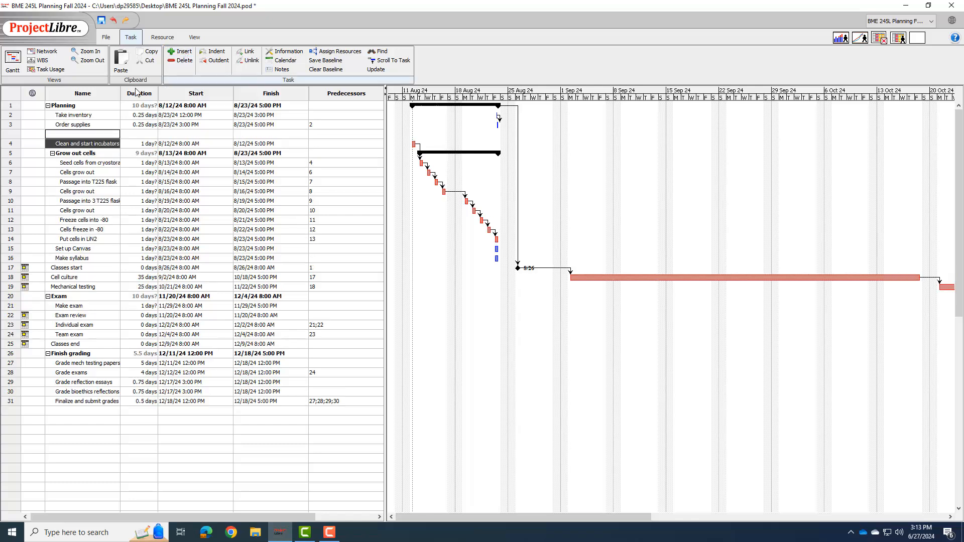
Step: Name the inserted task Delivery and give it a 10-day duration
type("Delivery")
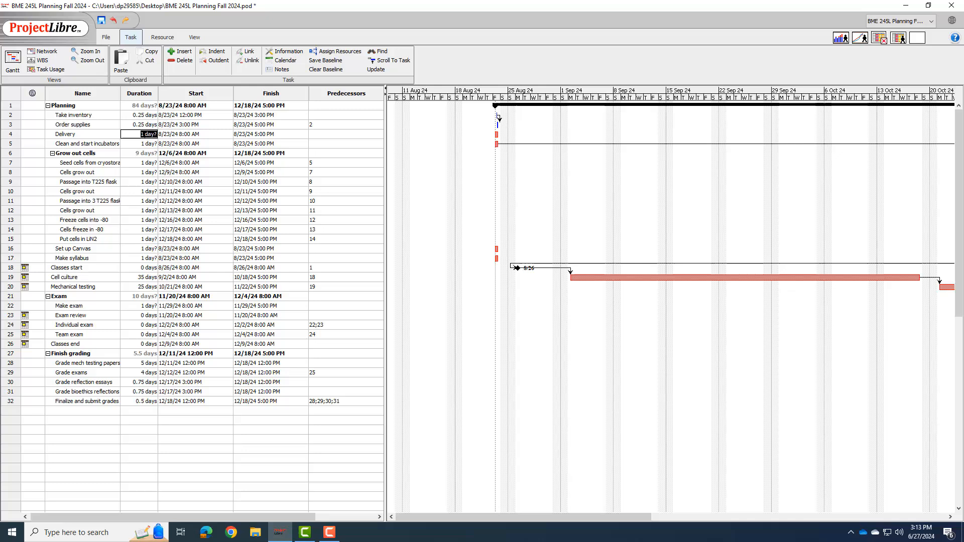
type("10")
left_click(345, 134)
type("3")
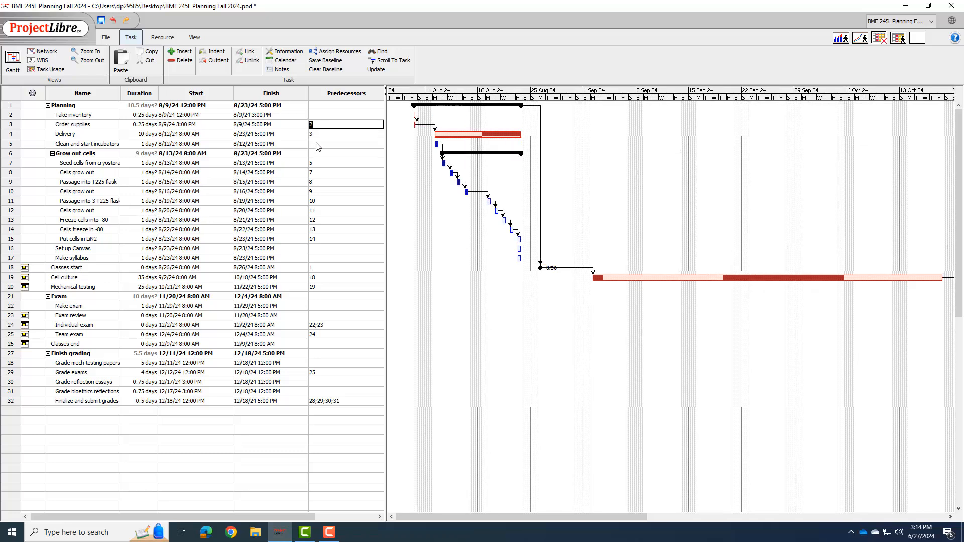
mouse_move(324, 165)
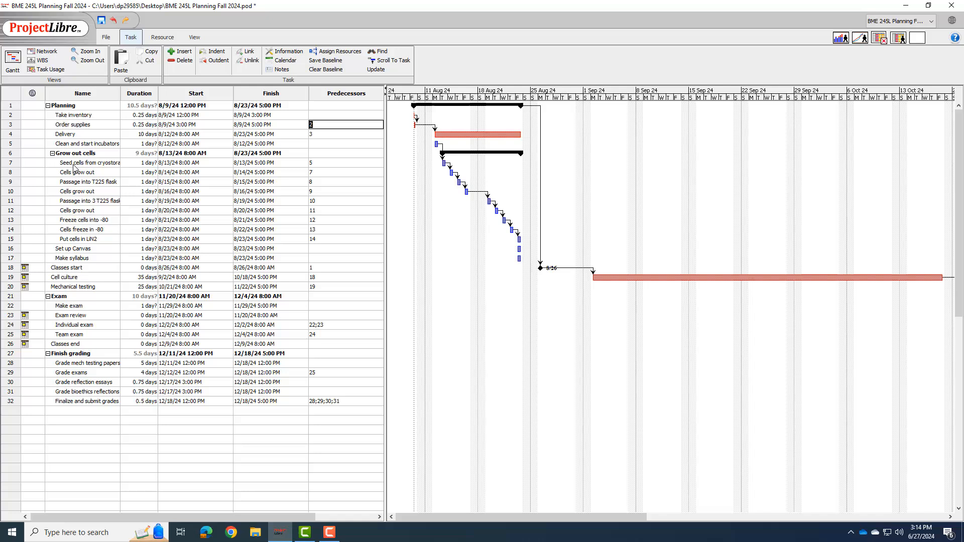
mouse_move(305, 168)
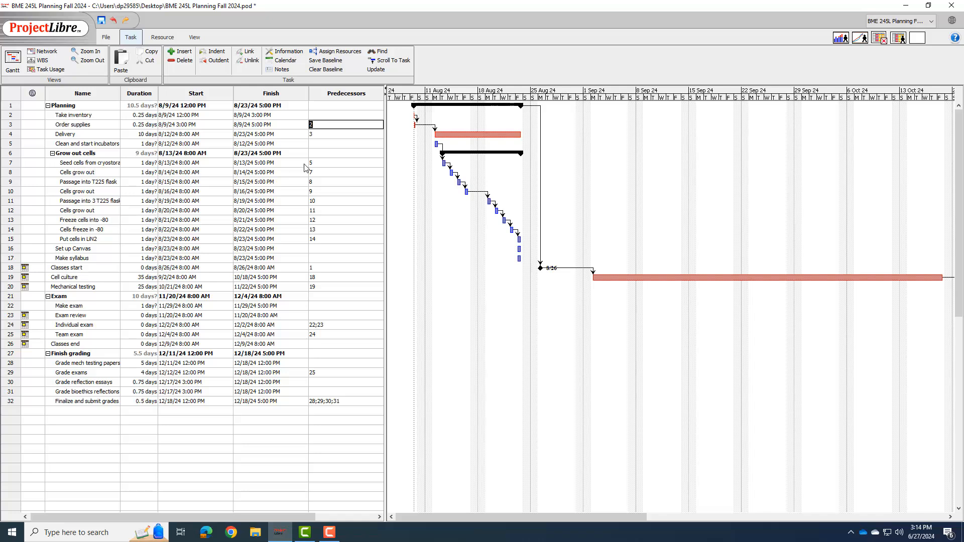
mouse_move(318, 140)
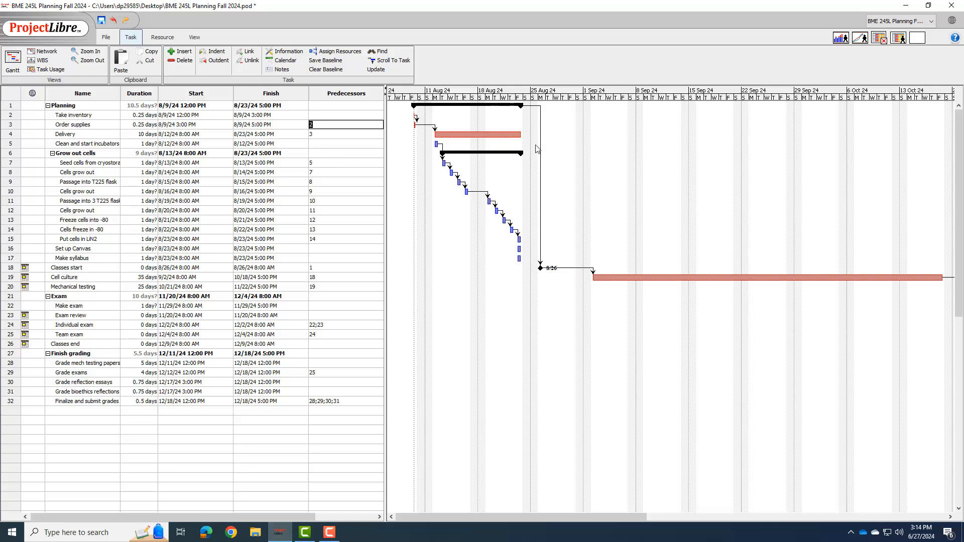
mouse_move(529, 244)
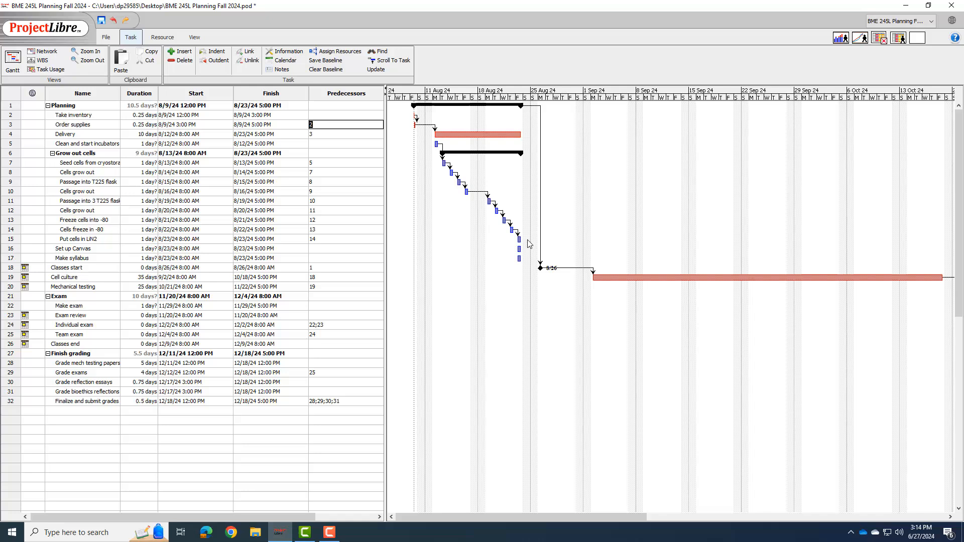
mouse_move(252, 205)
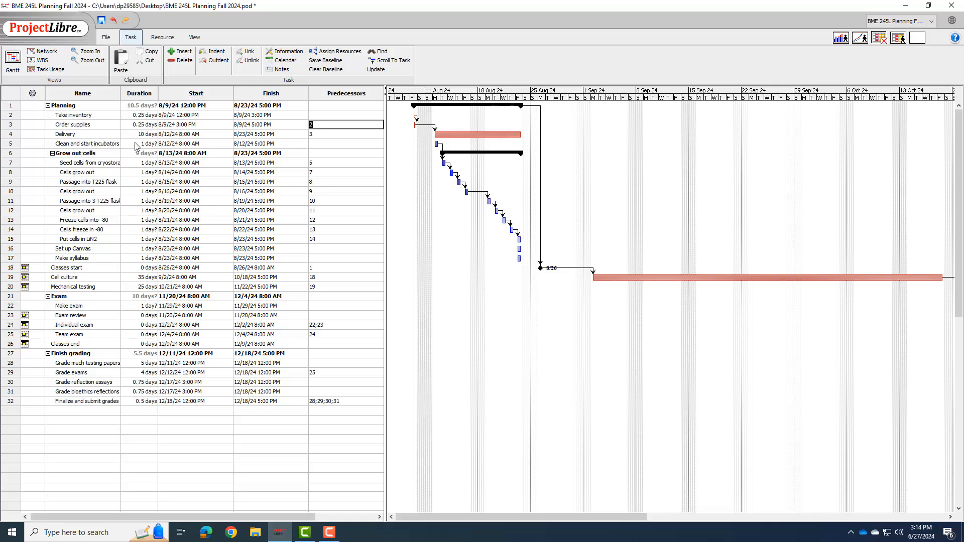
mouse_move(139, 150)
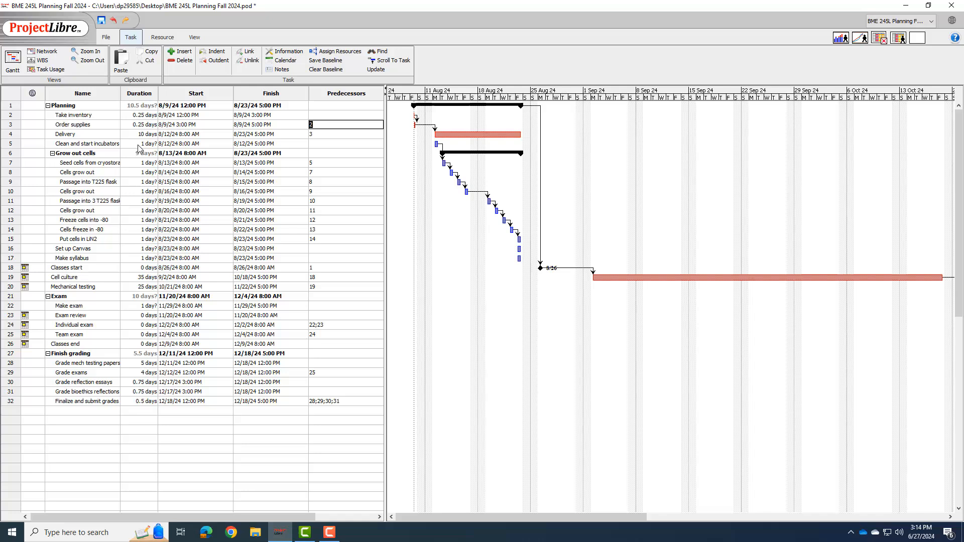
Step: Set Clean and start incubators to 0.75 days, seeding tasks to 0.125, and the -80 freeze duration
left_click(143, 143)
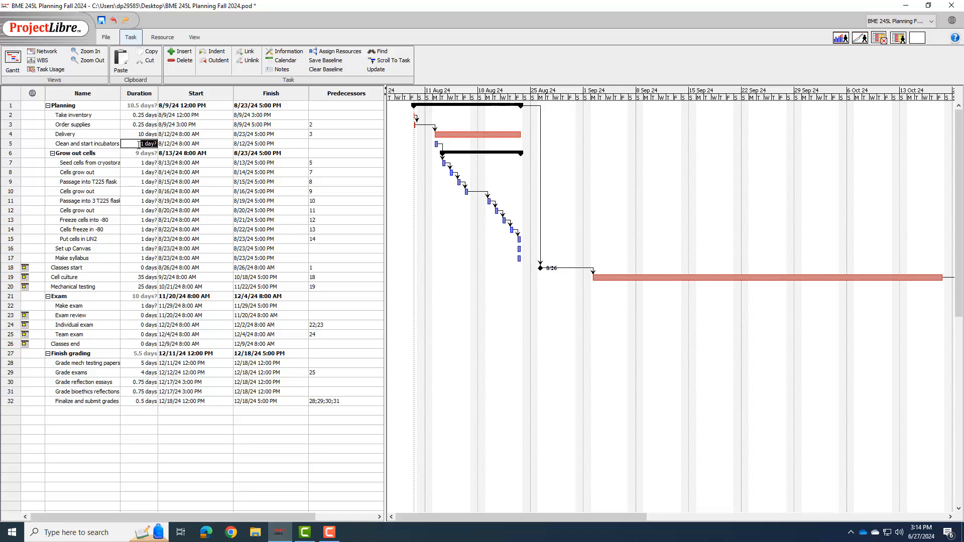
type("0.75")
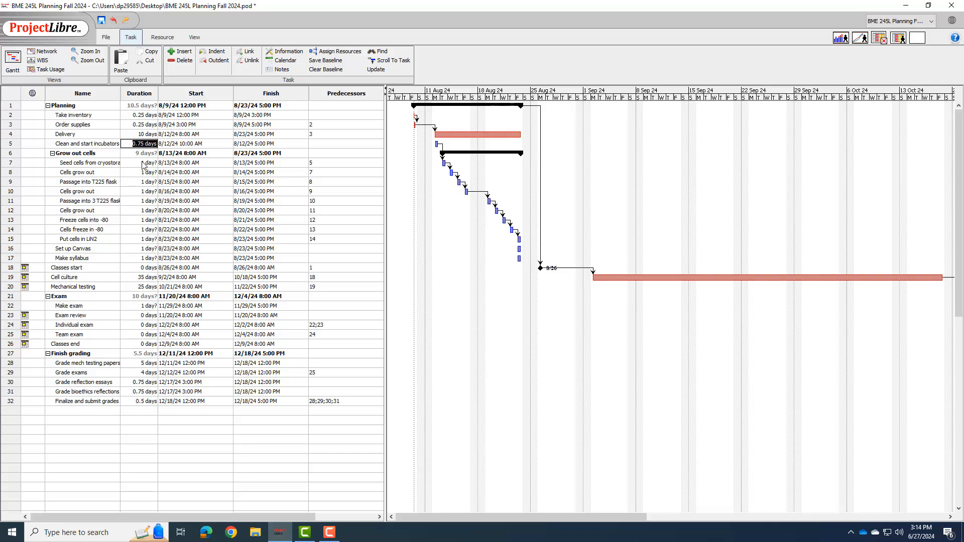
left_click(143, 162)
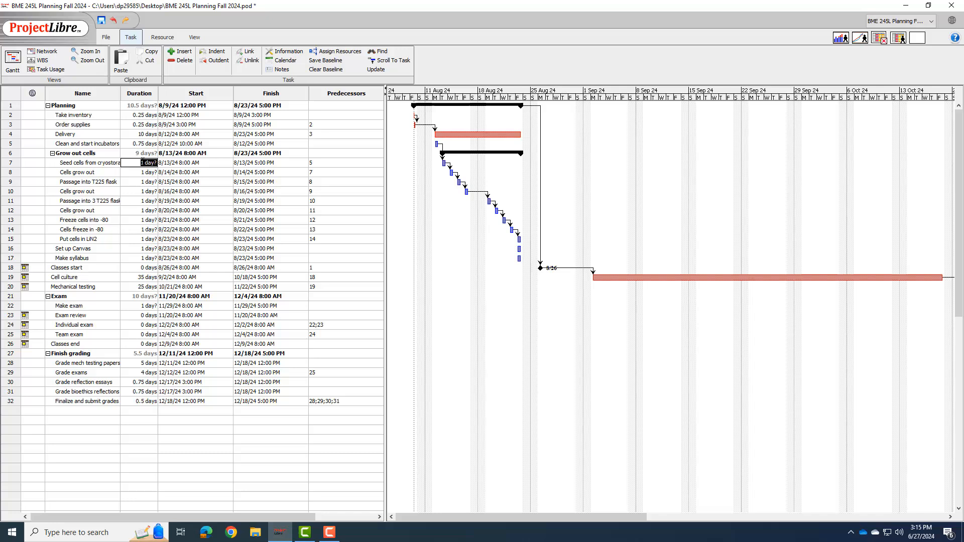
type("0.1")
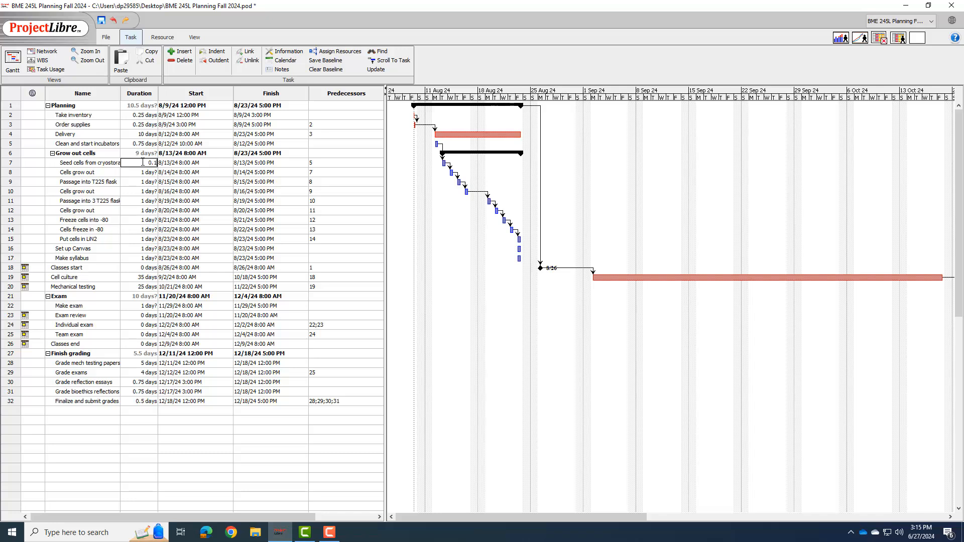
type("0.125 days")
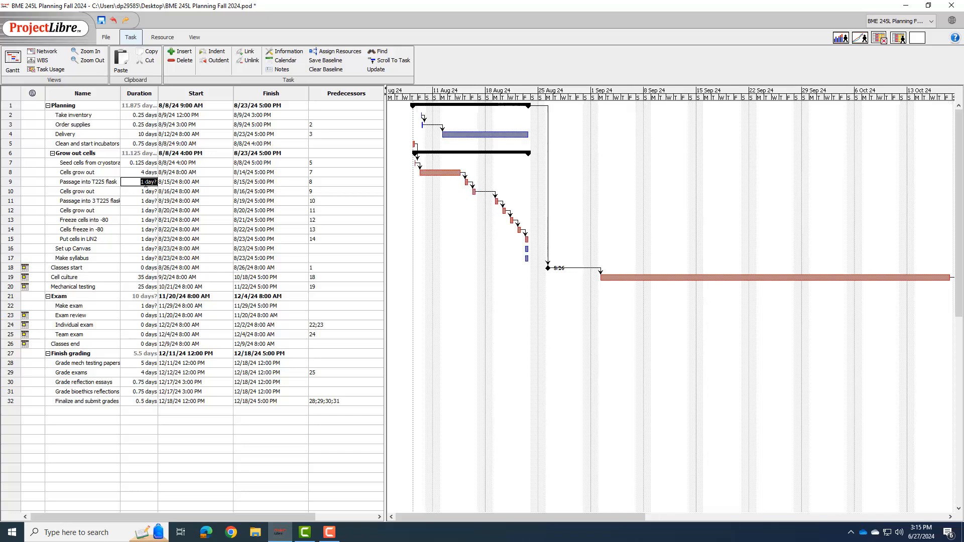
type("0.1")
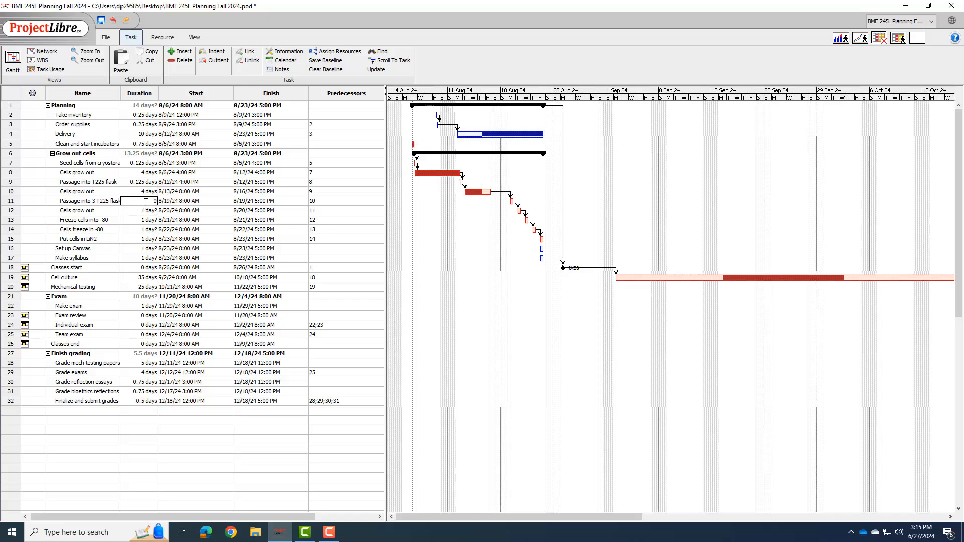
type("0.125 days")
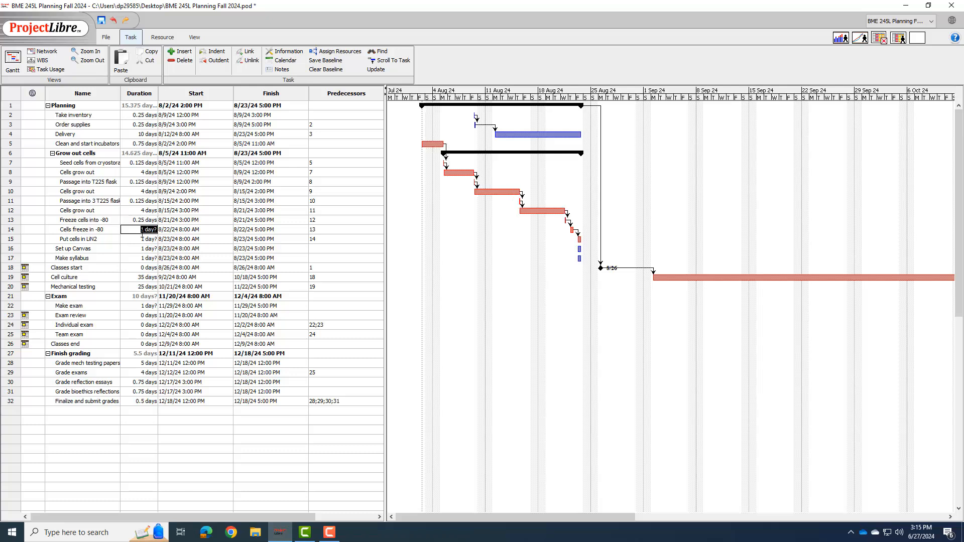
left_click(145, 239)
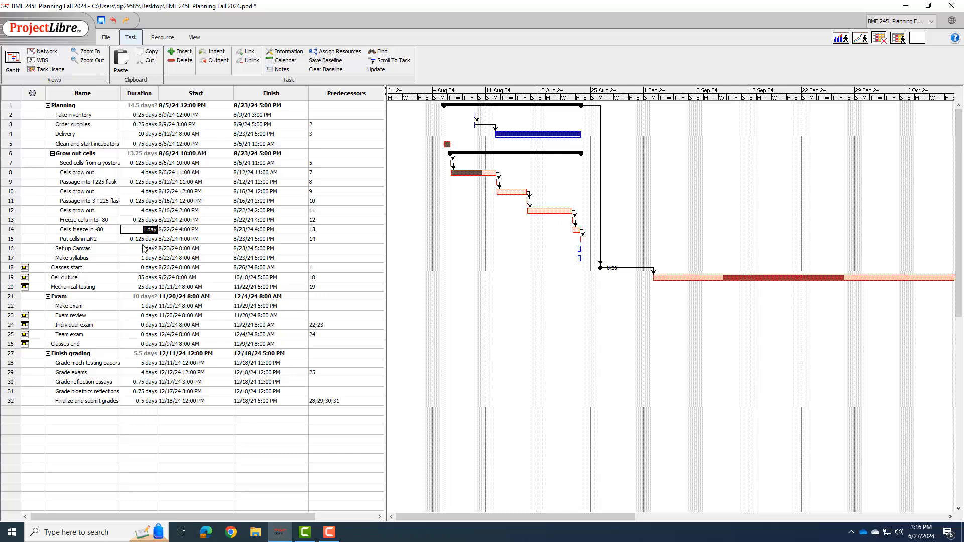
Step: Give Set up Canvas 3 days and Make syllabus a firm 1 day, both ending 8/23/24
left_click(139, 248)
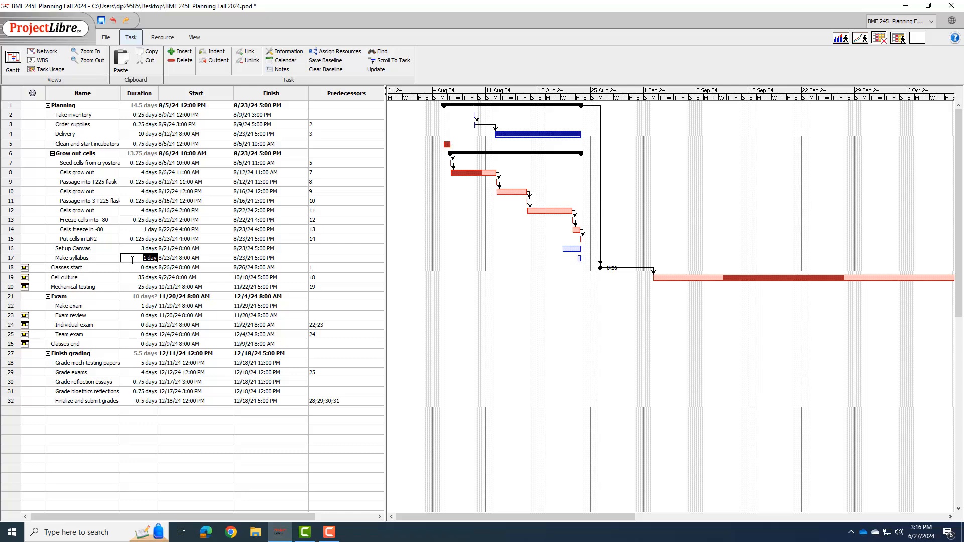
left_click(188, 382)
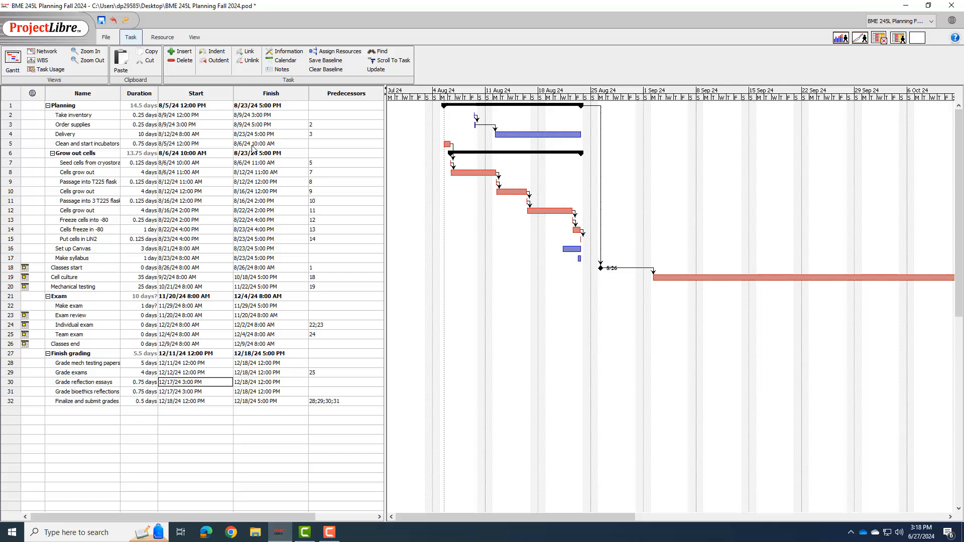
mouse_move(266, 121)
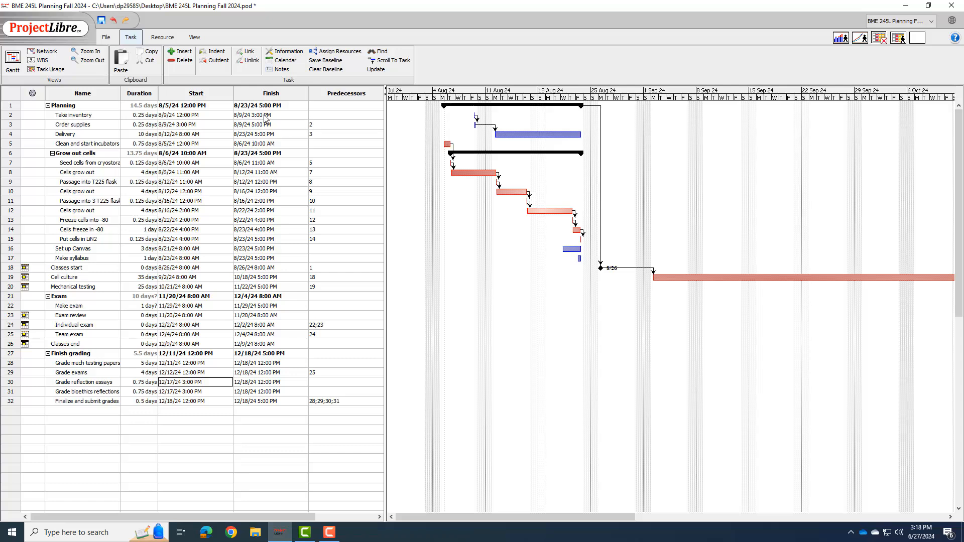
Step: Inspect the Take inventory task details and its calendar options, then close them
double_click(75, 115)
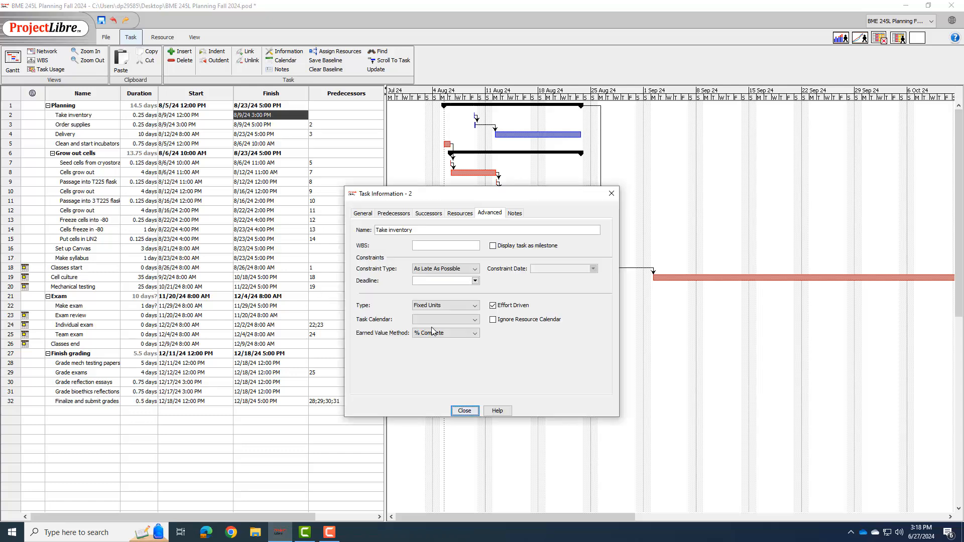
left_click(473, 319)
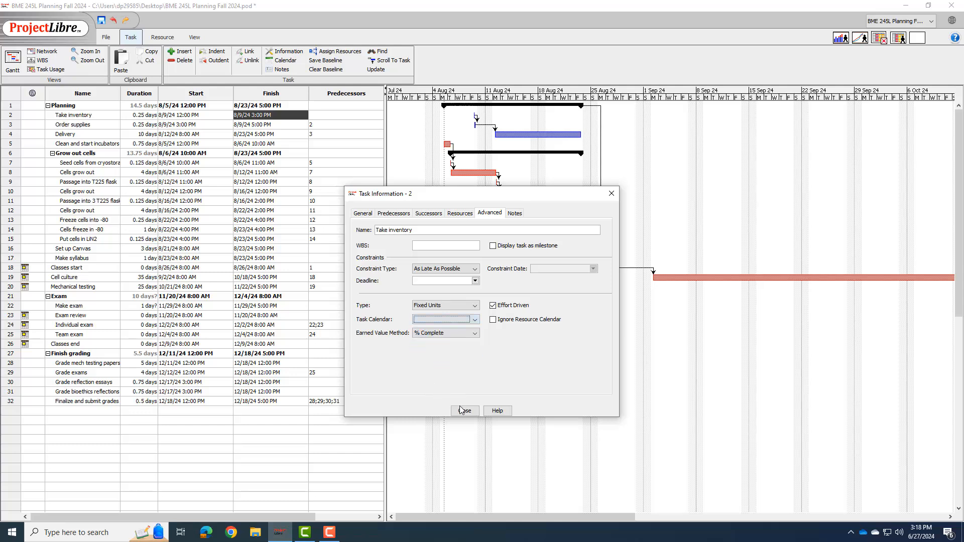
left_click(464, 411)
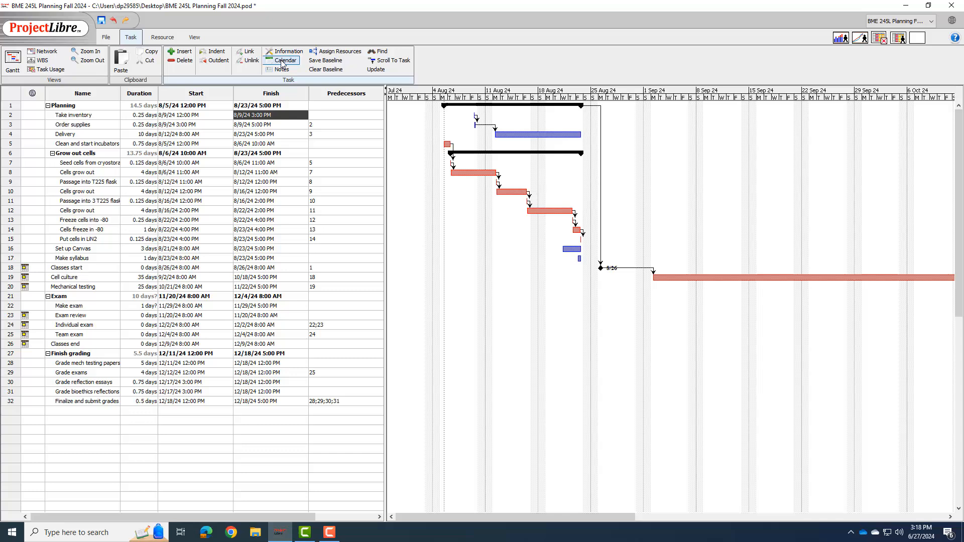
Step: Recheck the working calendar, then go to the file-level commands to save the project
left_click(285, 60)
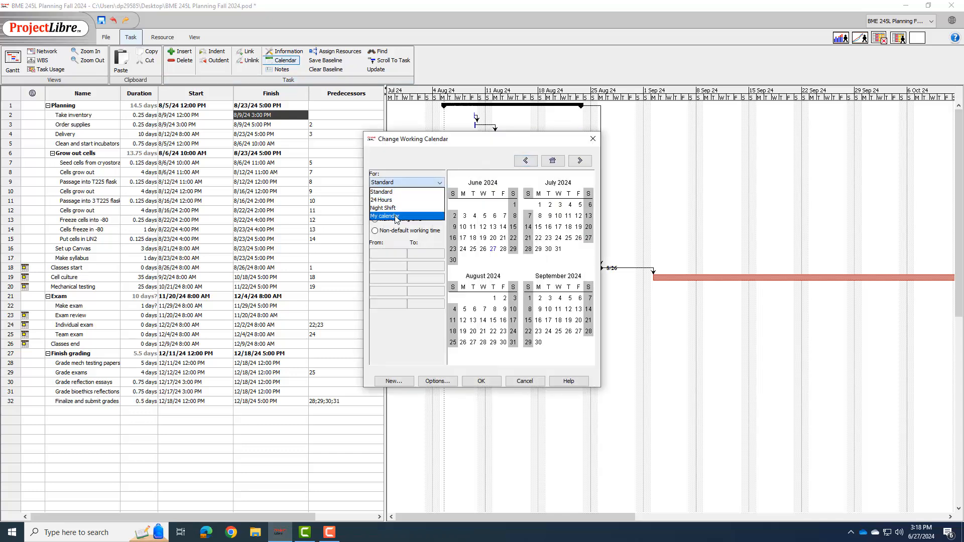
left_click(579, 161)
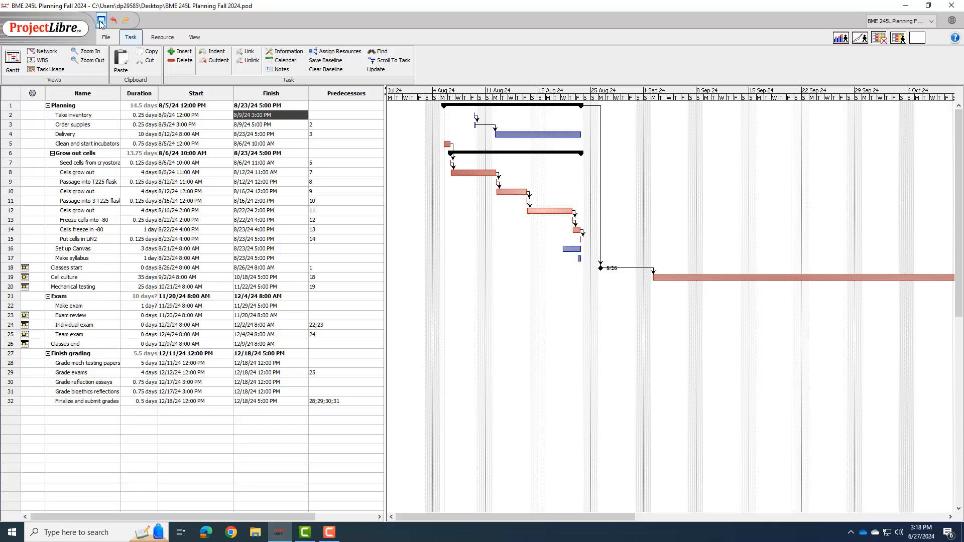
left_click(124, 37)
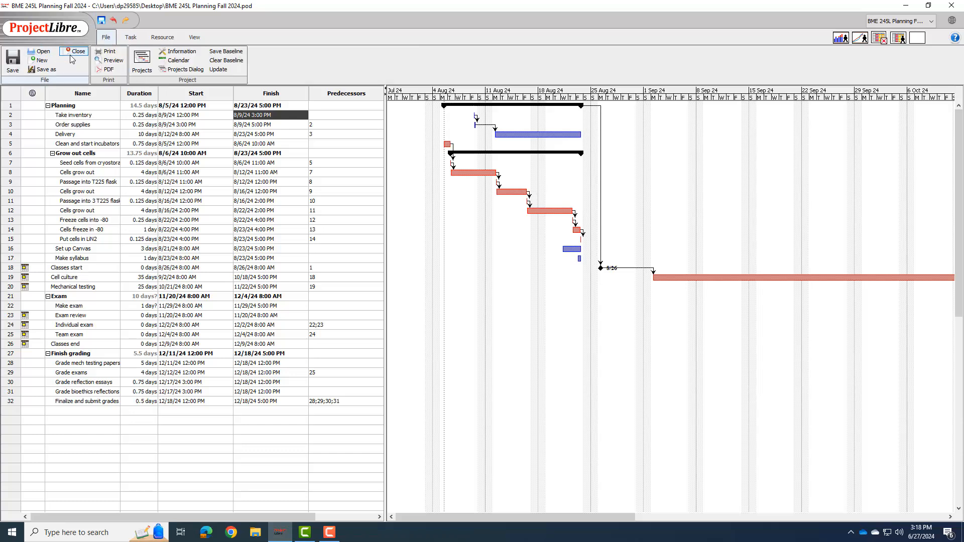
Step: Close the current project and reopen the saved BME 245L Planning .ppd file
left_click(75, 51)
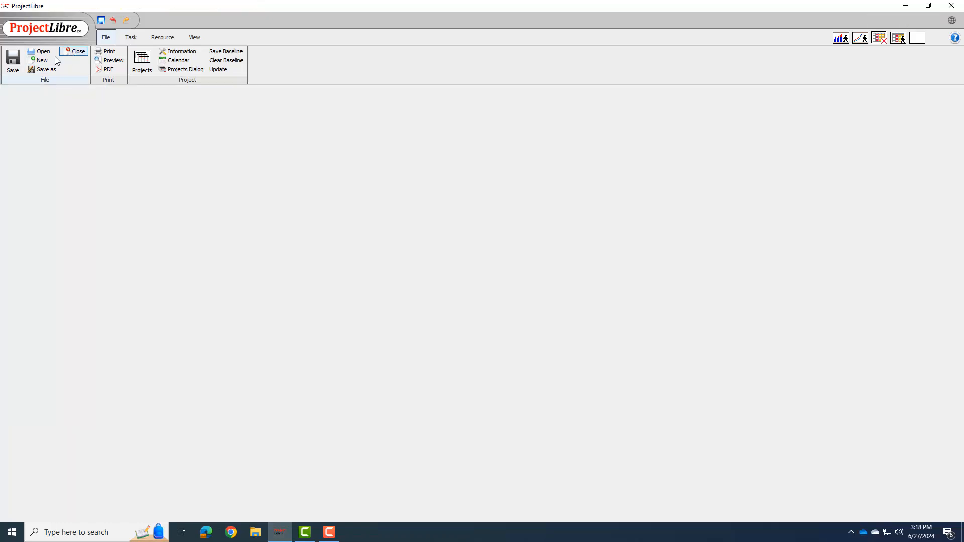
left_click(42, 52)
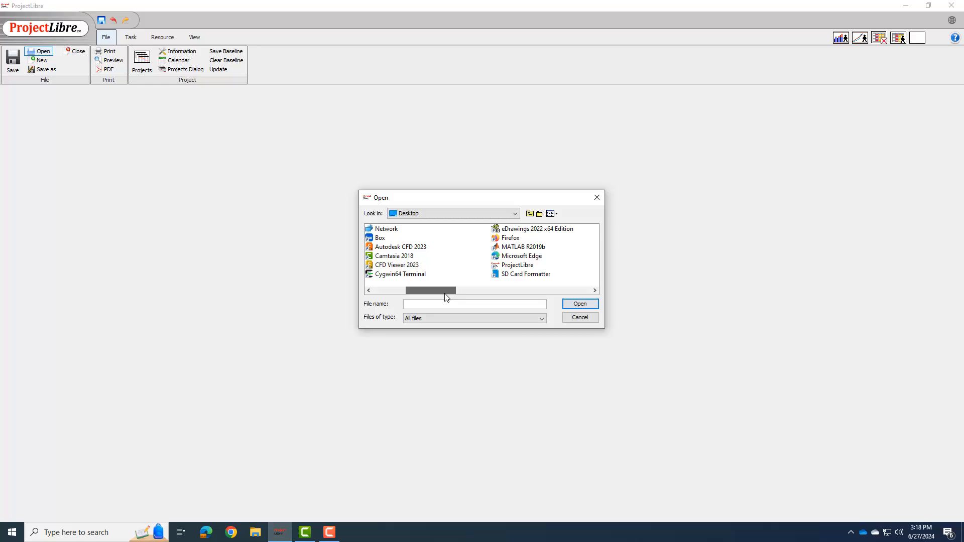
left_click(580, 303)
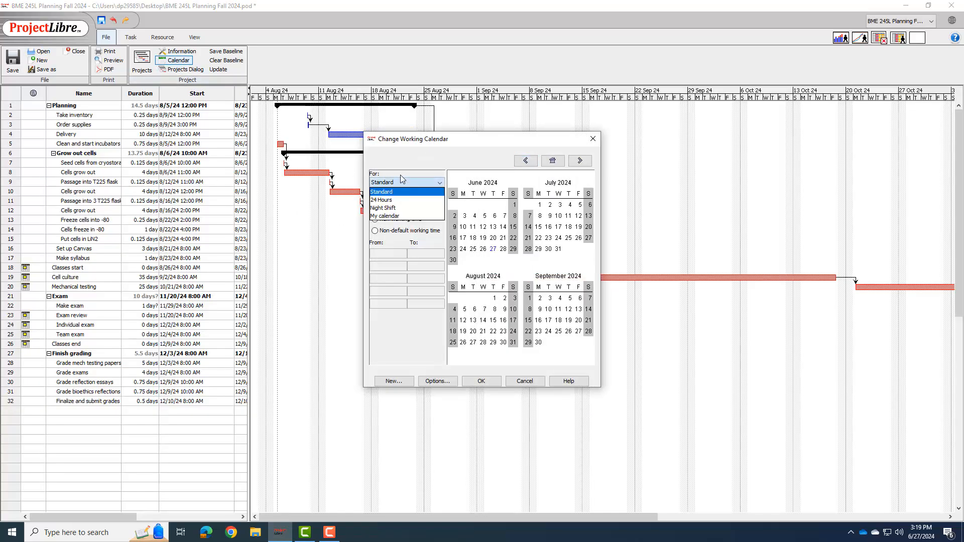
Step: Dismiss the Change Working Calendar dialog and the Planning Task Information dialog
left_click(406, 191)
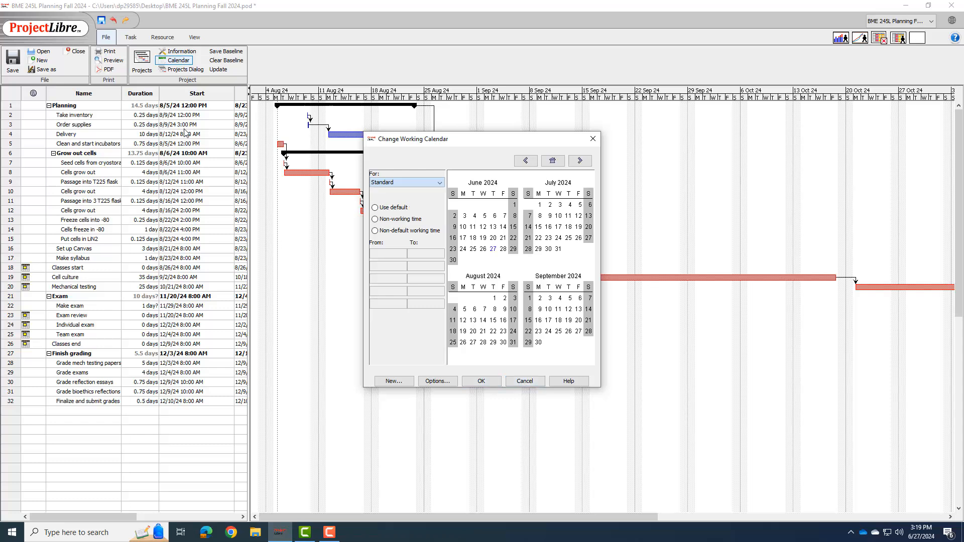
left_click(525, 380)
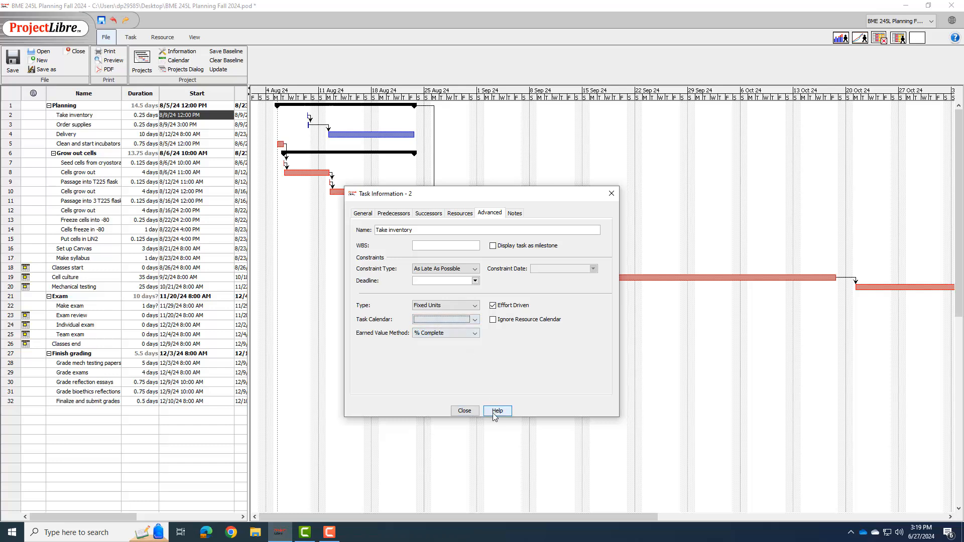
left_click(190, 106)
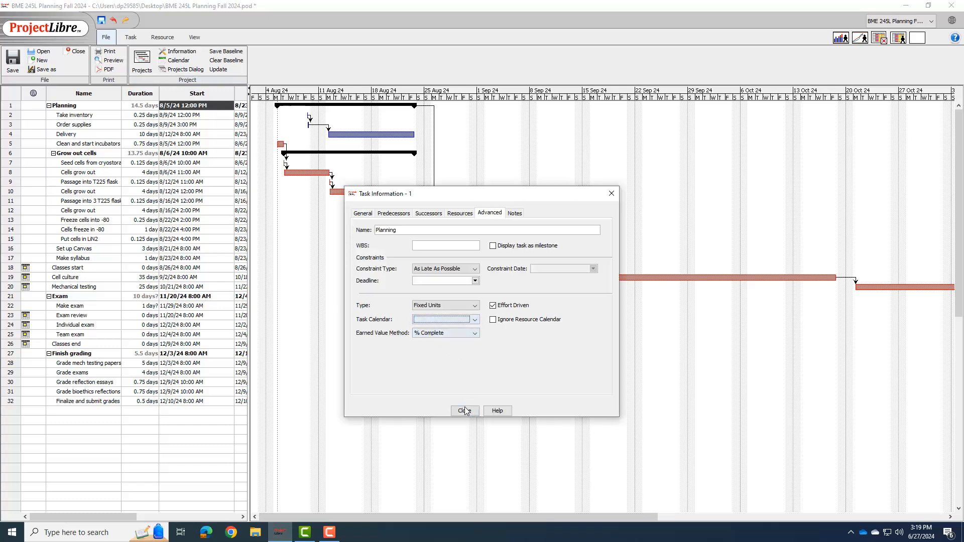
left_click(465, 410)
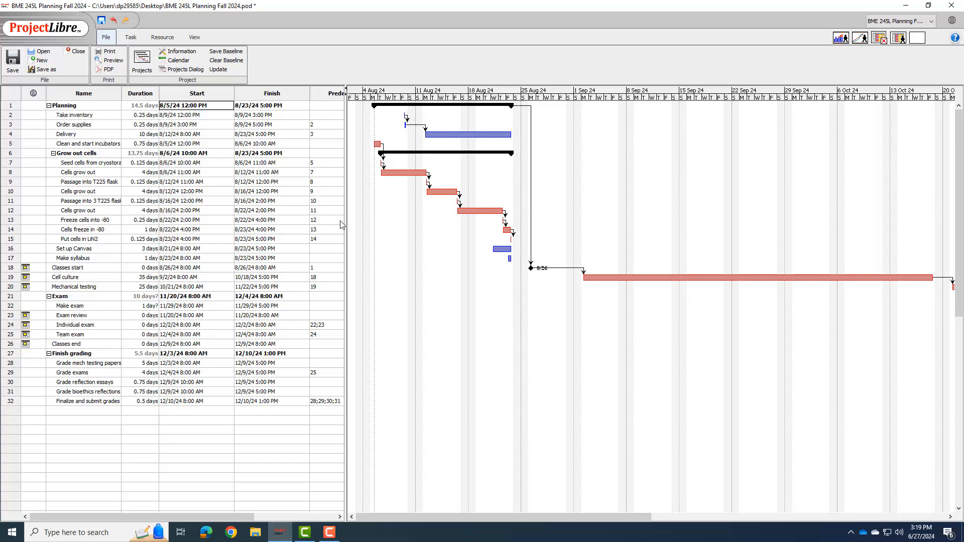
double_click(65, 115)
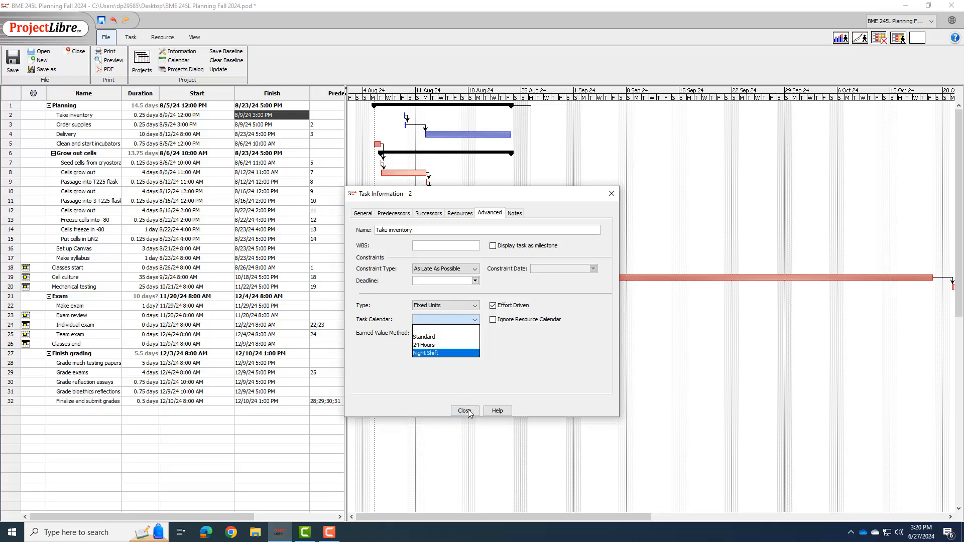
left_click(464, 410)
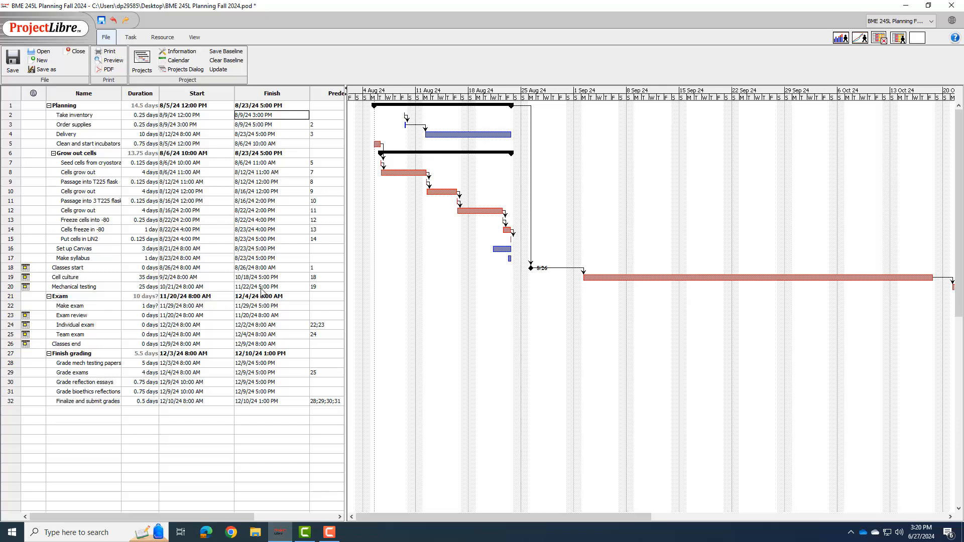
mouse_move(555, 293)
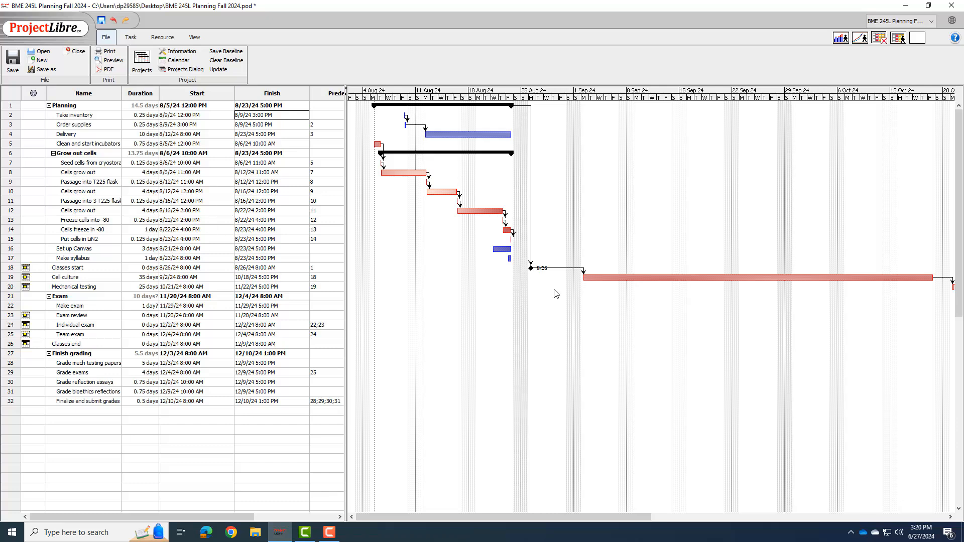
mouse_move(502, 247)
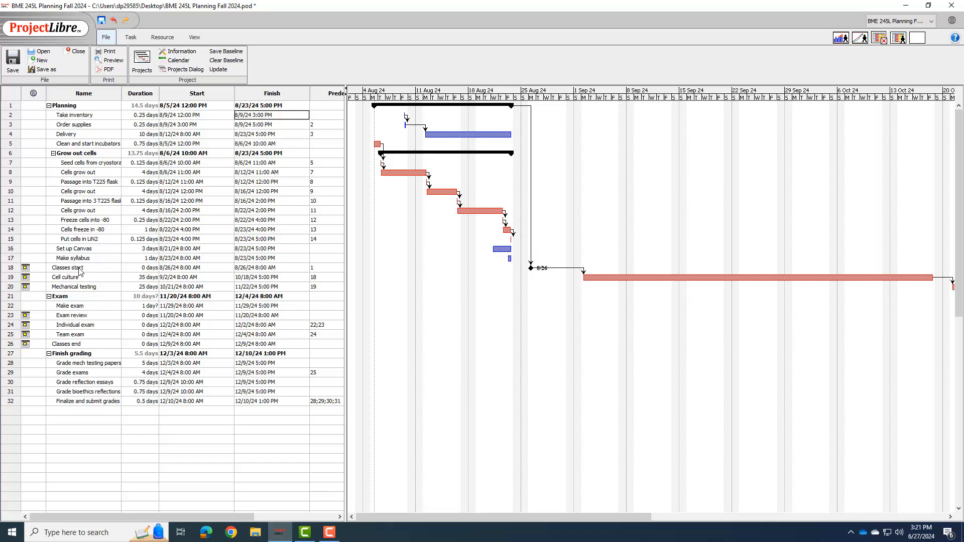
mouse_move(498, 265)
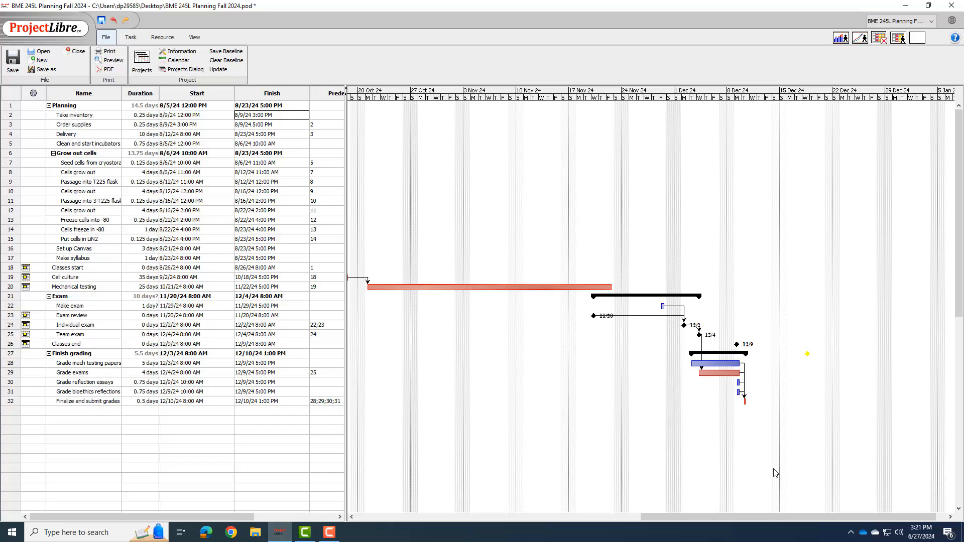
scroll("left", 3)
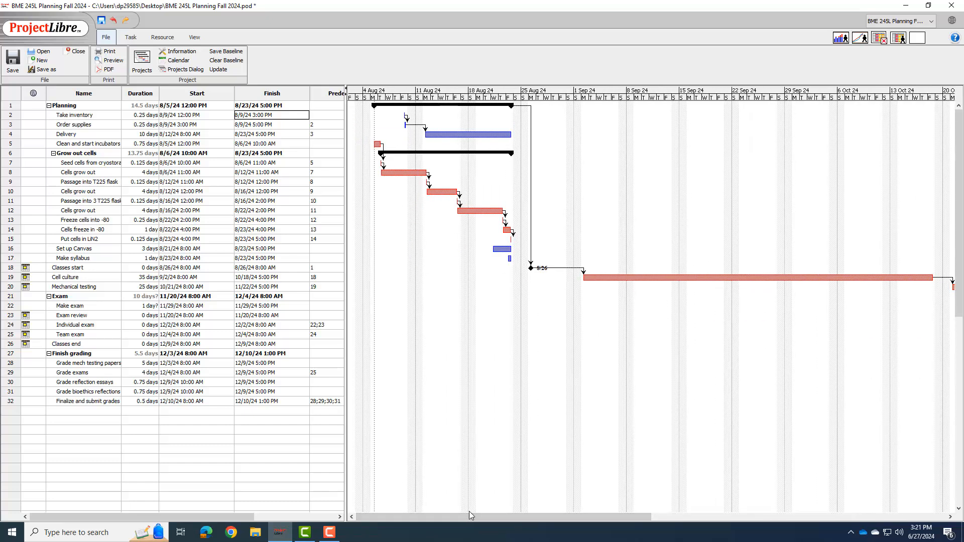